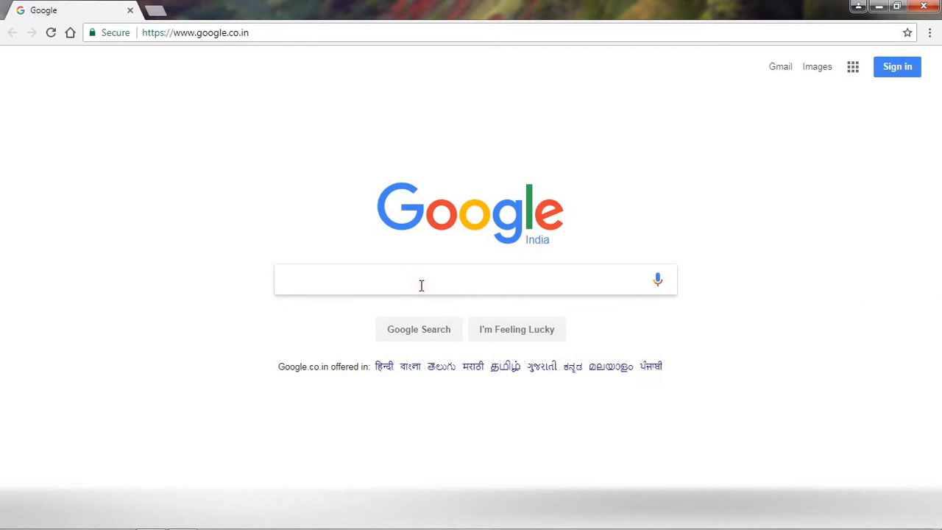
Search Google for 'codeblock' and pick the official Code::Blocks IDE result.
text(codeblocks)
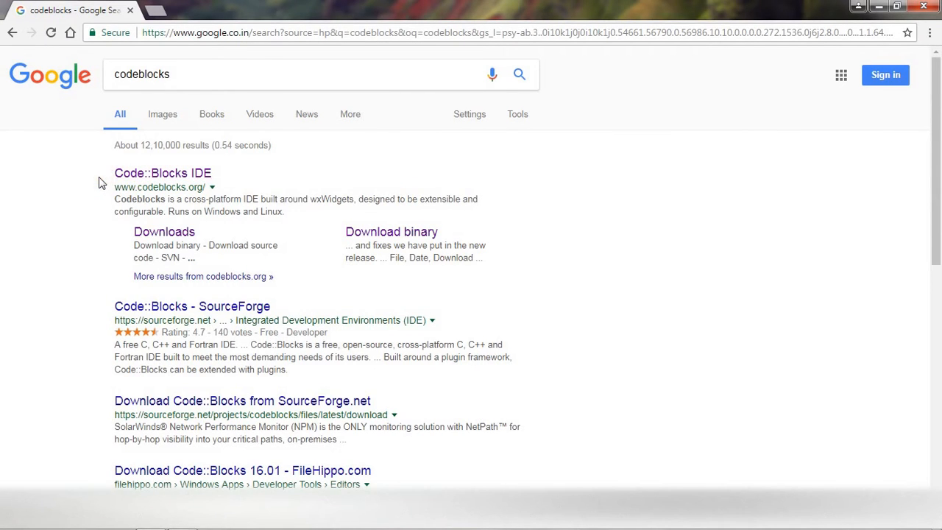
mouse_move(109, 183)
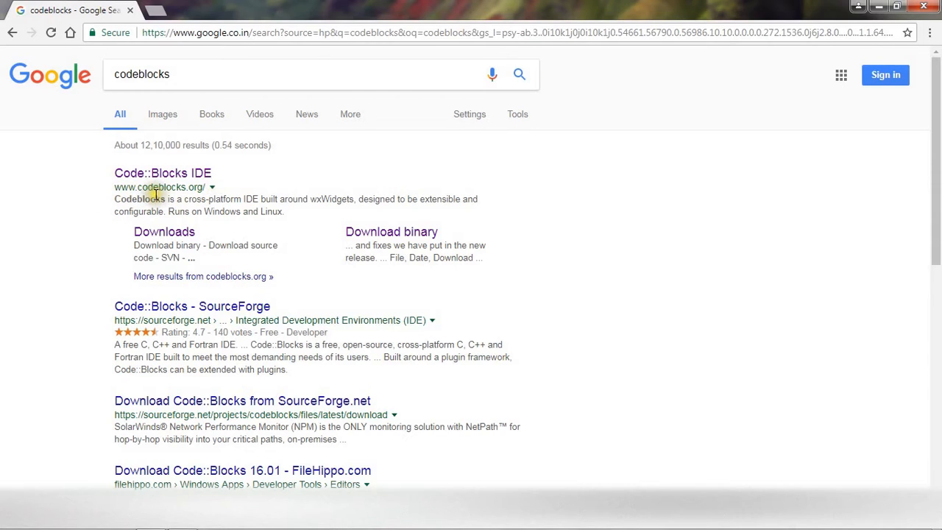
mouse_move(190, 176)
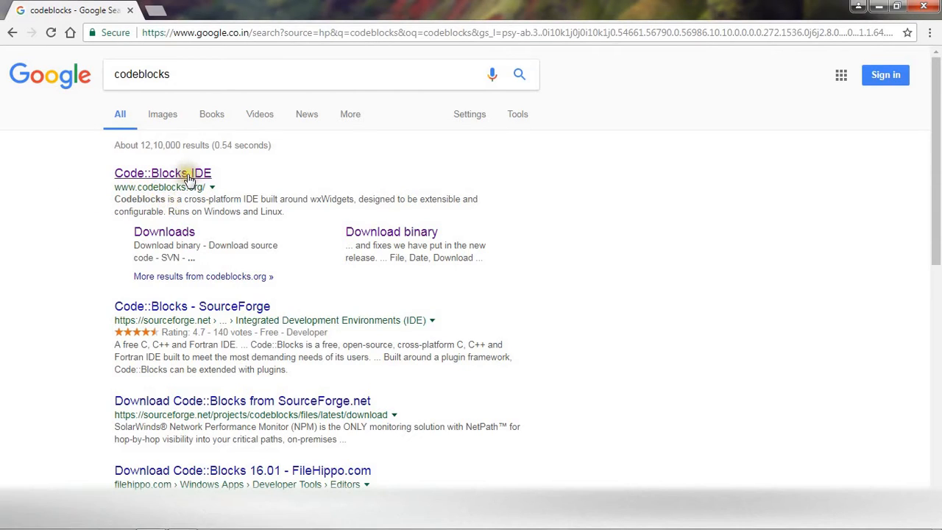
click(162, 173)
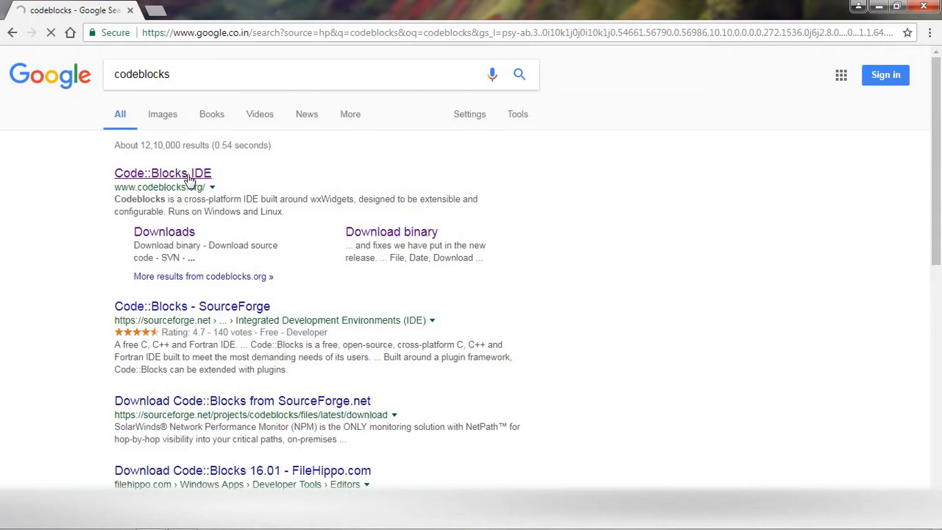
Go from the Code::Blocks home page to Downloads and choose 'Download the binary release'.
click(162, 174)
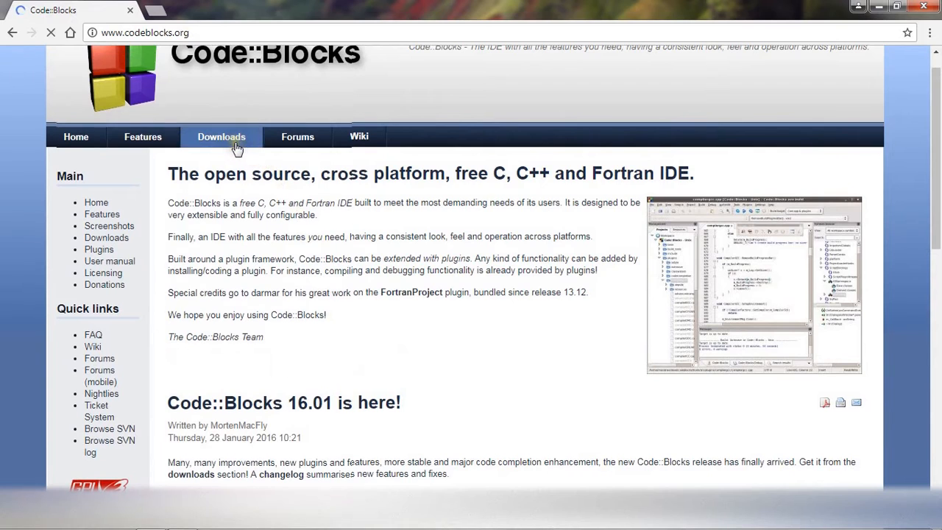
click(221, 136)
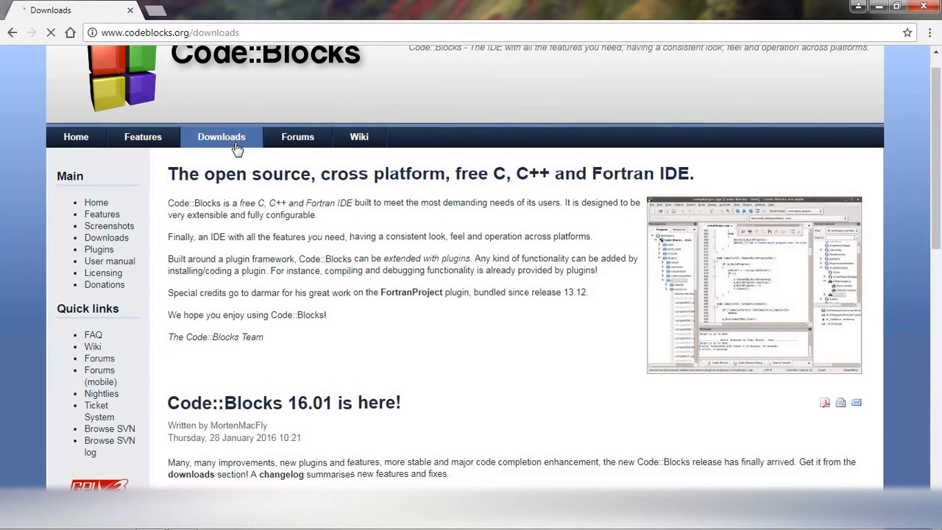
click(221, 137)
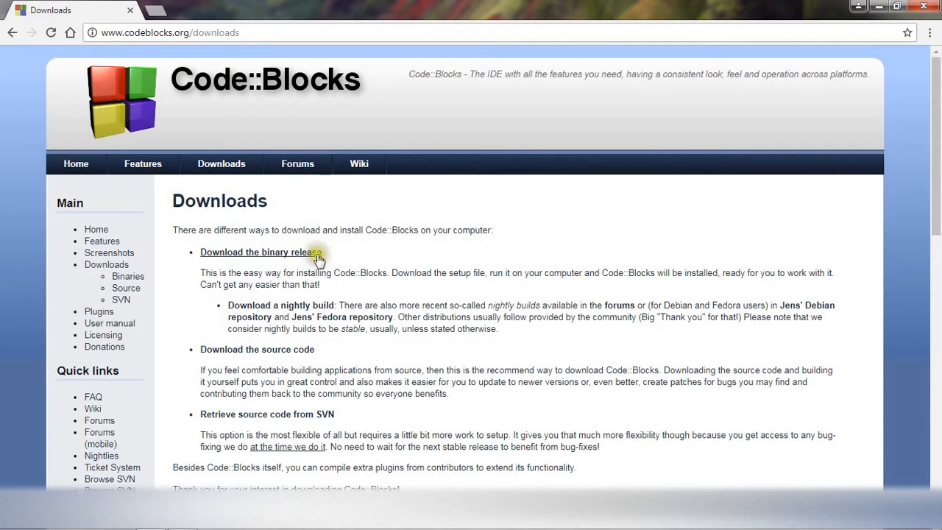
mouse_move(228, 246)
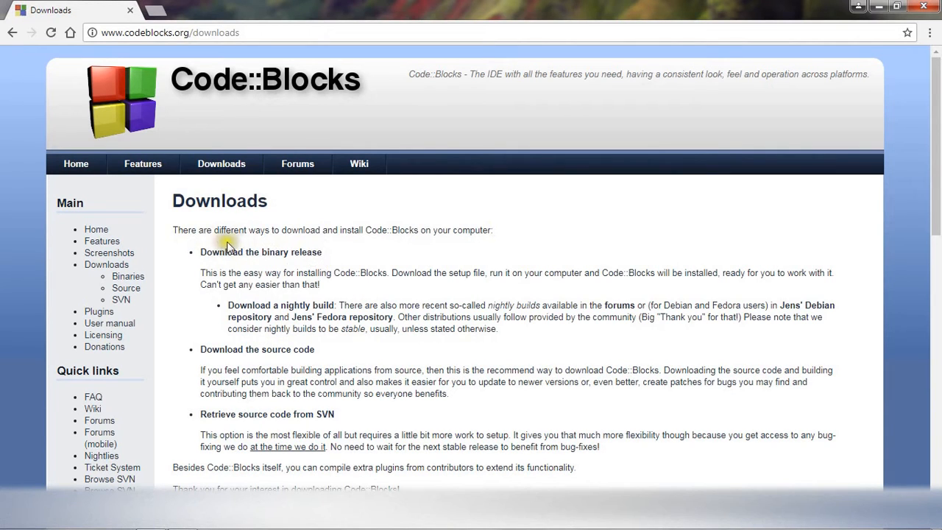
scroll(down, 3)
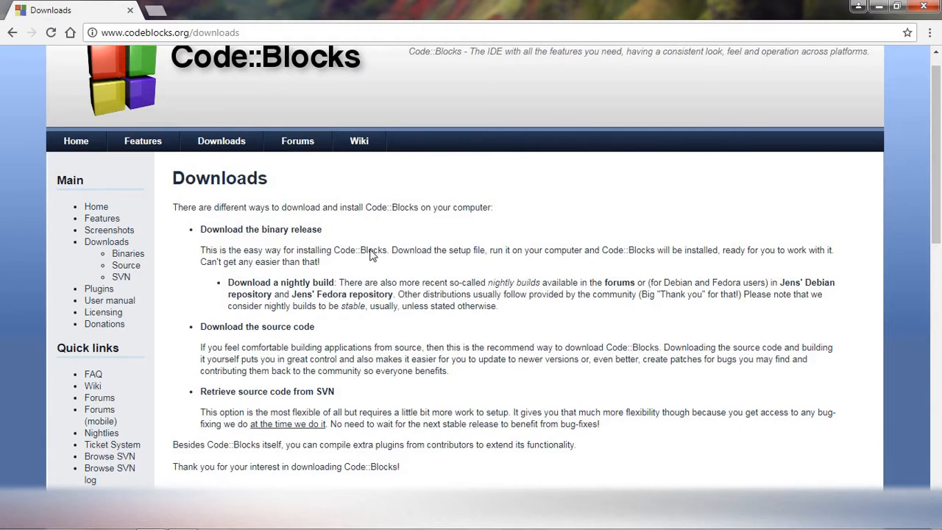
mouse_move(184, 218)
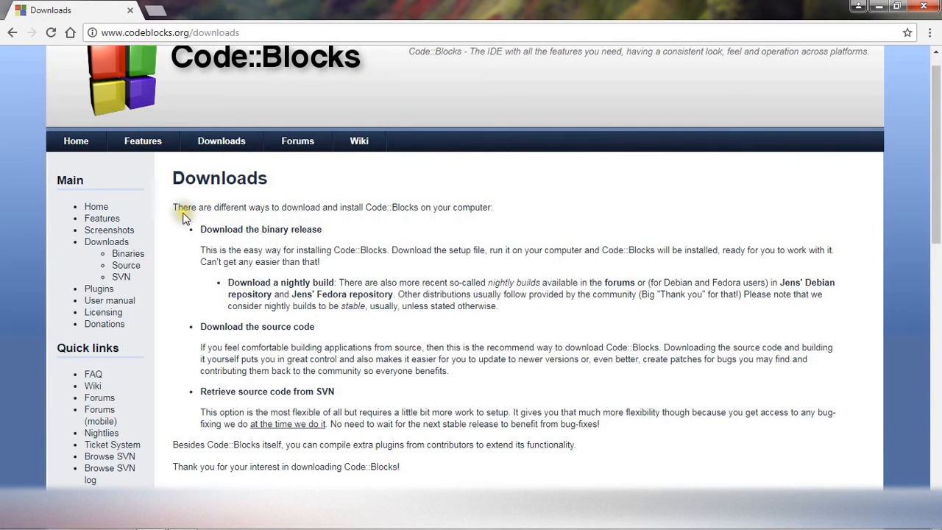
mouse_move(292, 224)
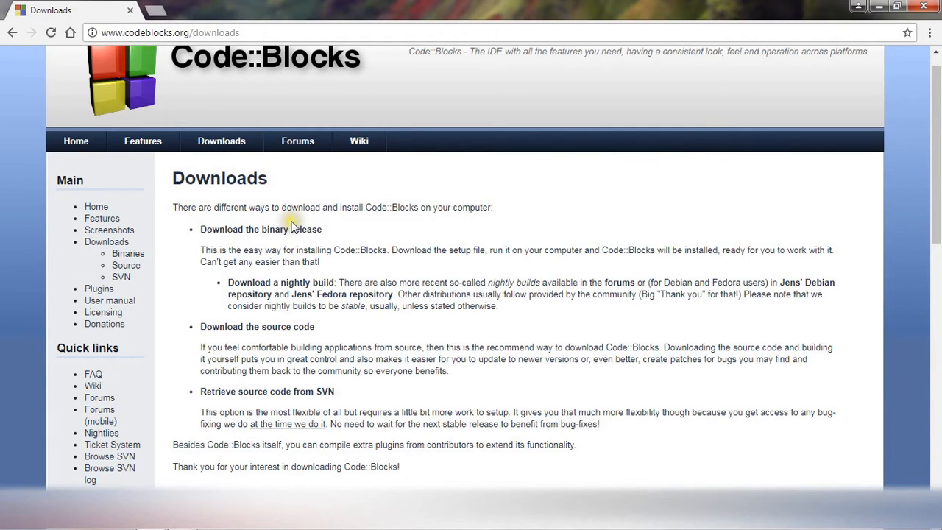
mouse_move(405, 227)
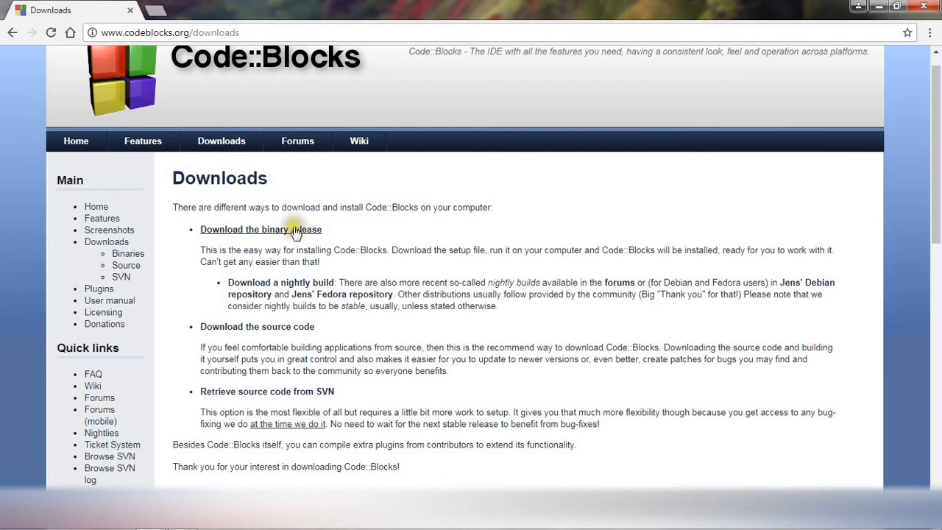
click(259, 230)
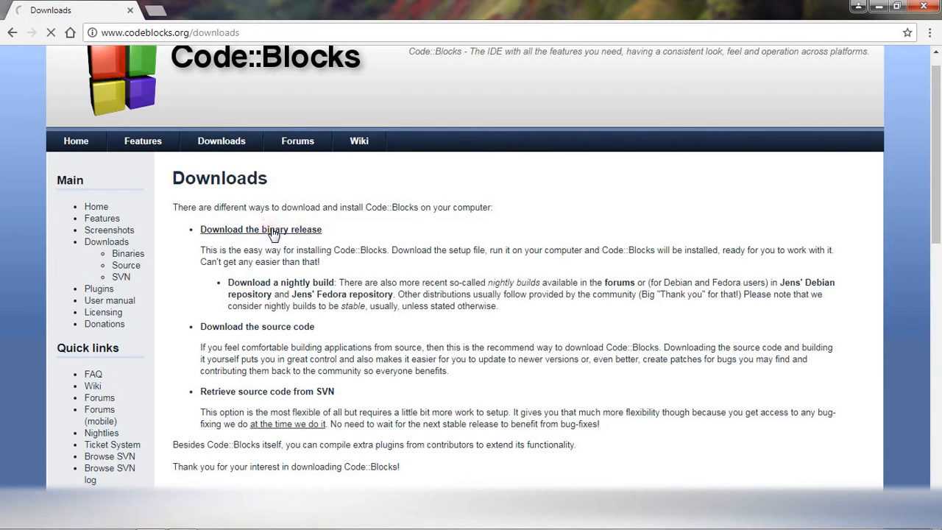
On the binary release page, jump to the Windows XP / Vista / 7 / 8.x / 10 setup packages.
click(261, 230)
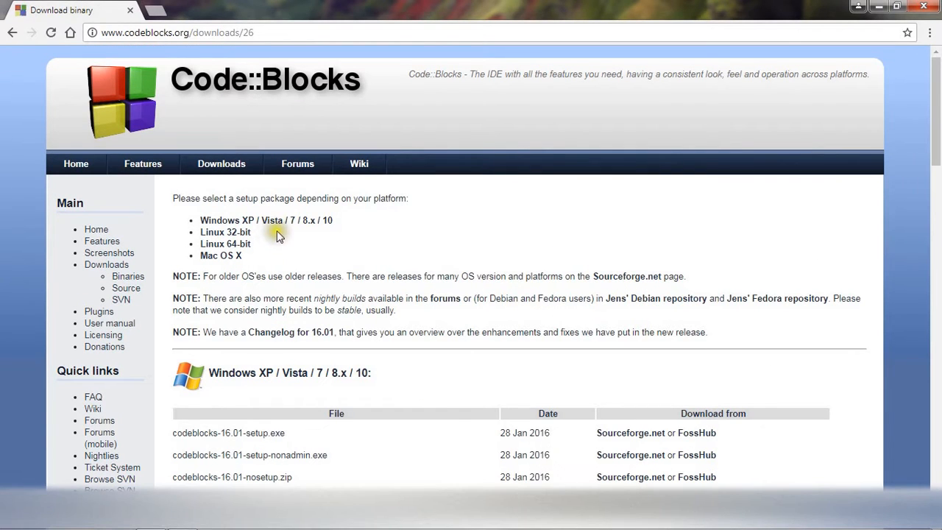
mouse_move(186, 247)
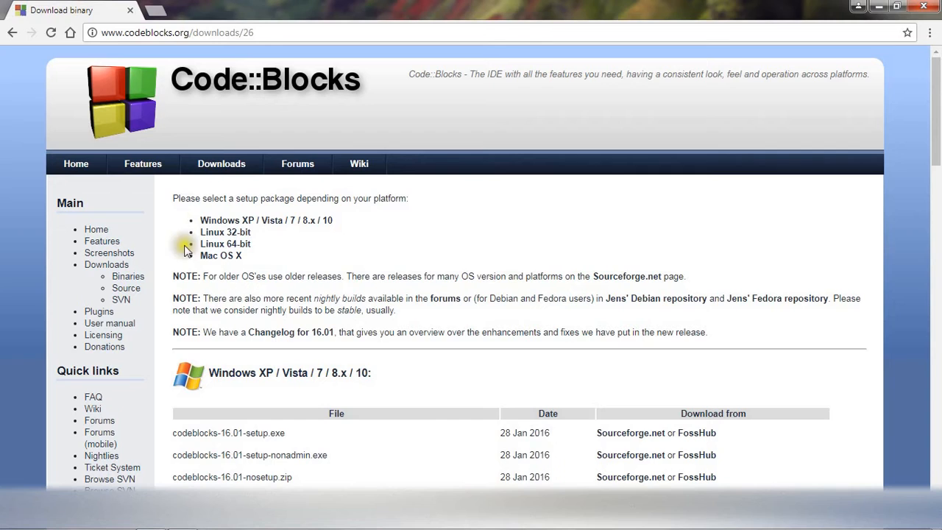
mouse_move(218, 277)
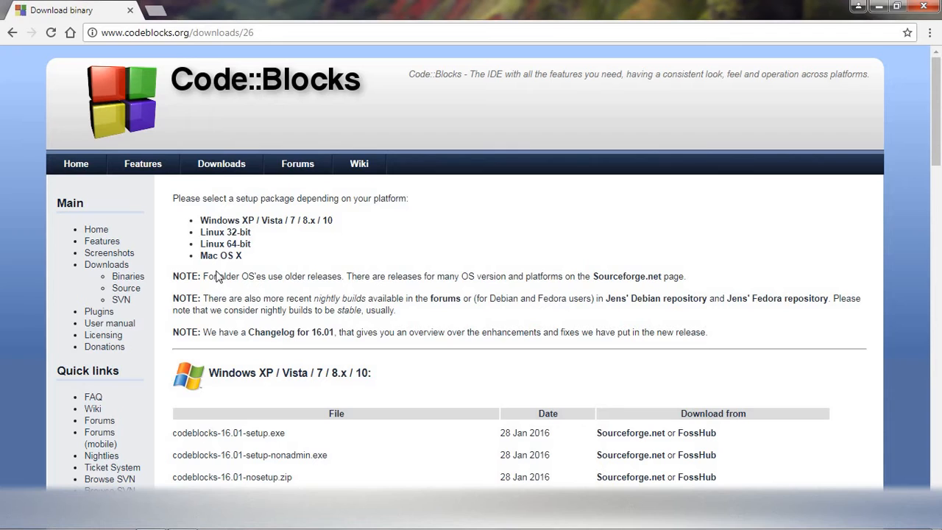
mouse_move(297, 234)
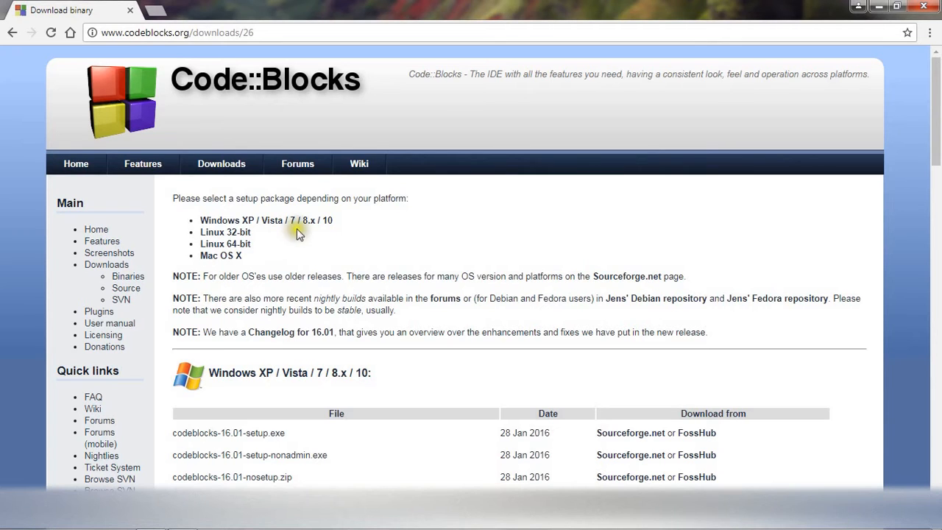
mouse_move(265, 221)
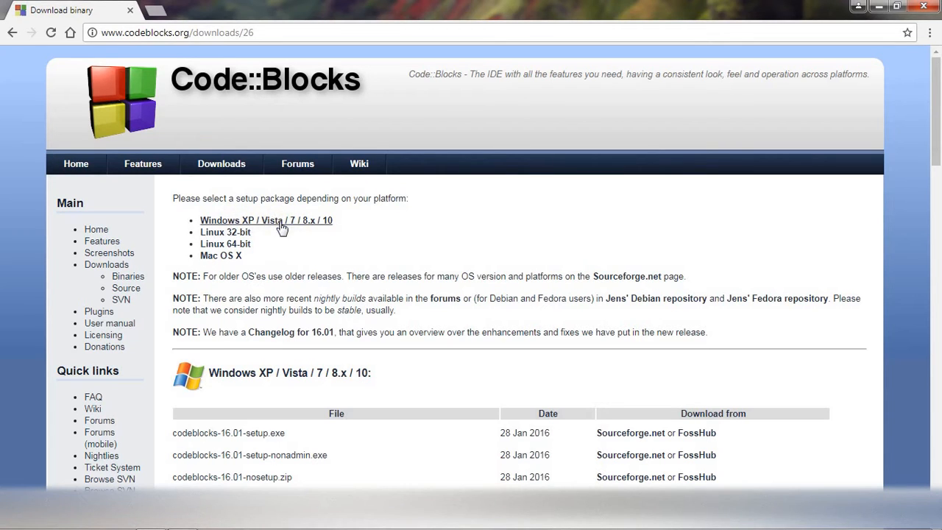
click(278, 220)
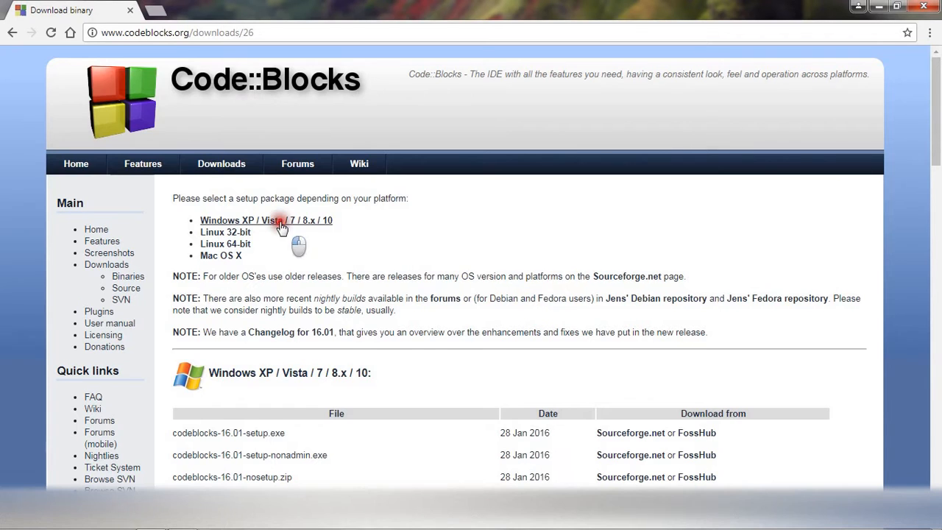
Show the Windows 16.01 installer table including codeblocks-16.01mingw-setup.exe.
click(264, 221)
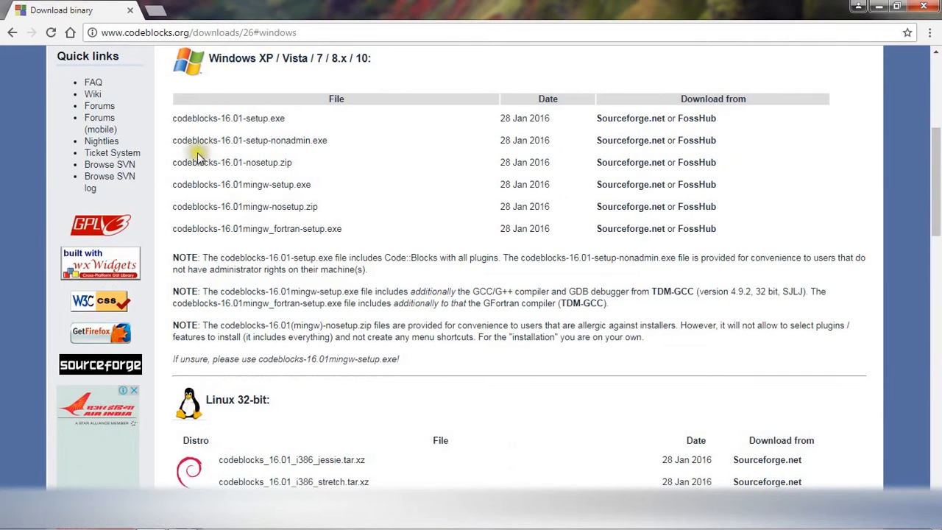
mouse_move(180, 184)
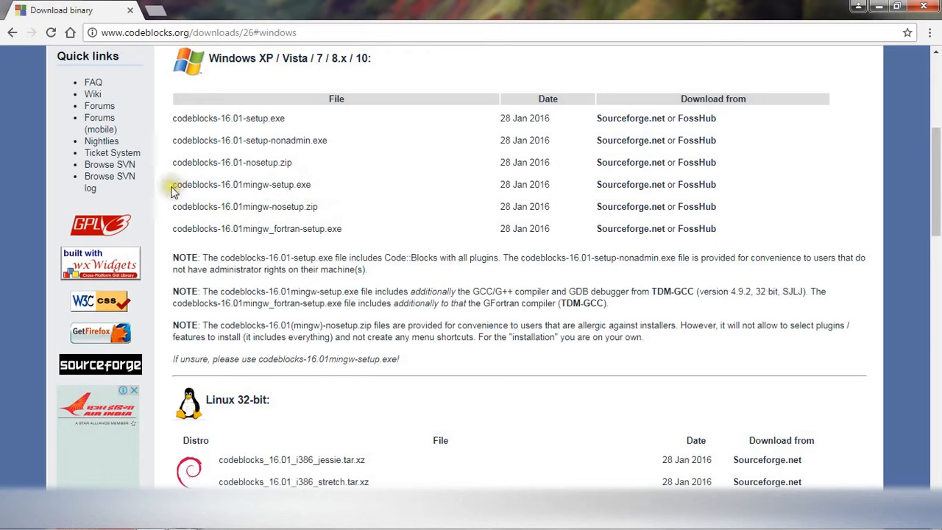
mouse_move(244, 193)
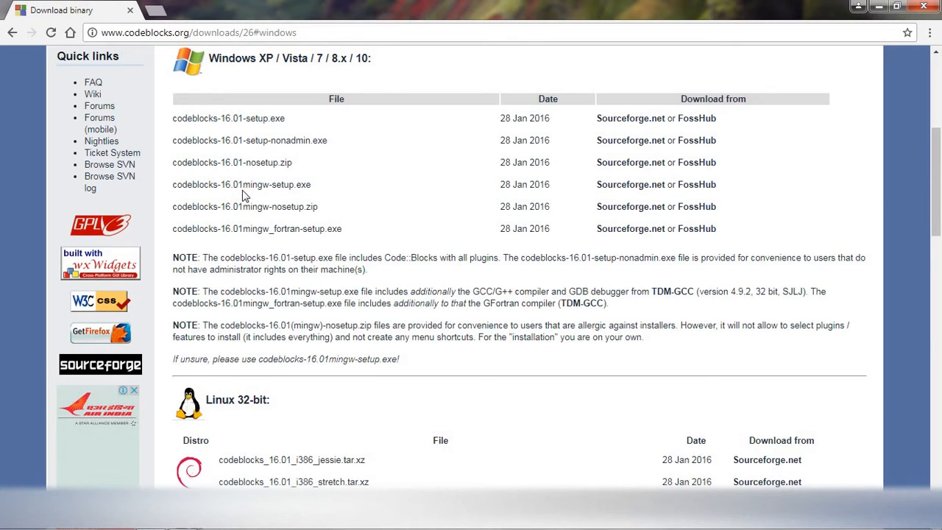
mouse_move(262, 189)
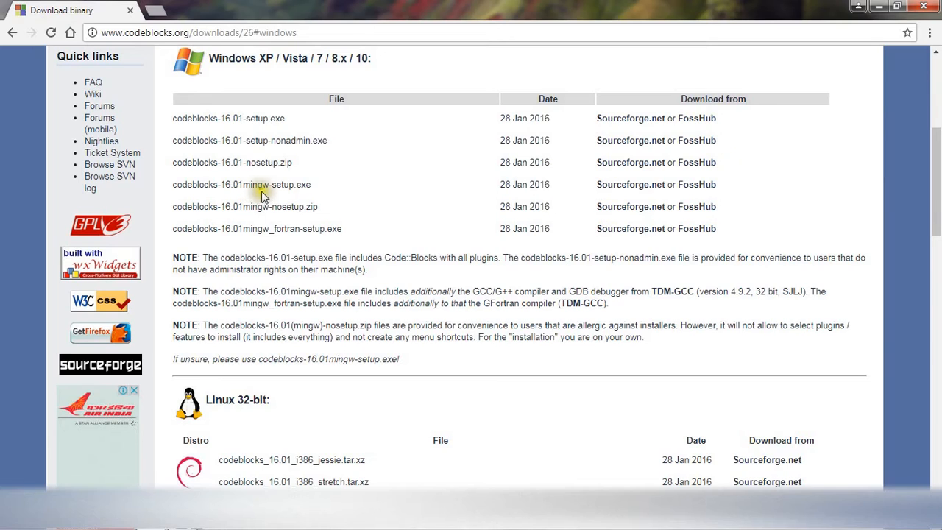
mouse_move(307, 195)
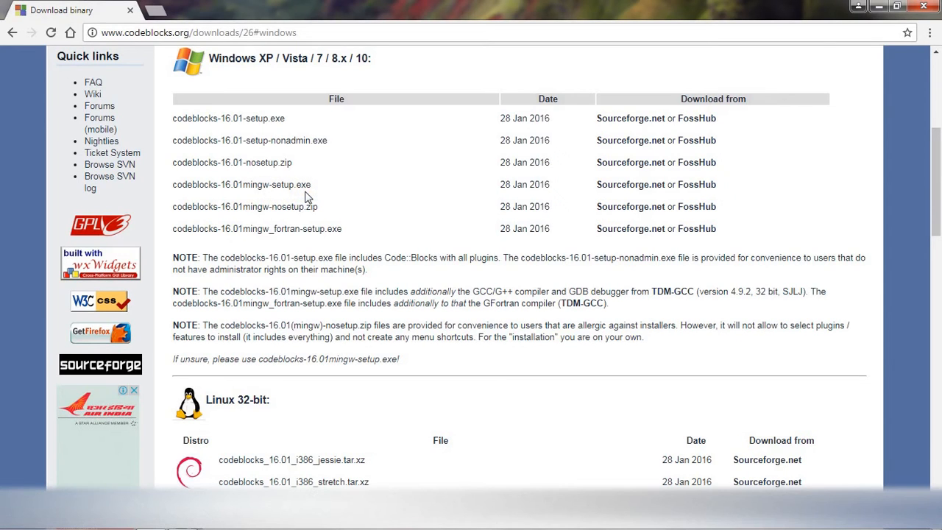
mouse_move(291, 190)
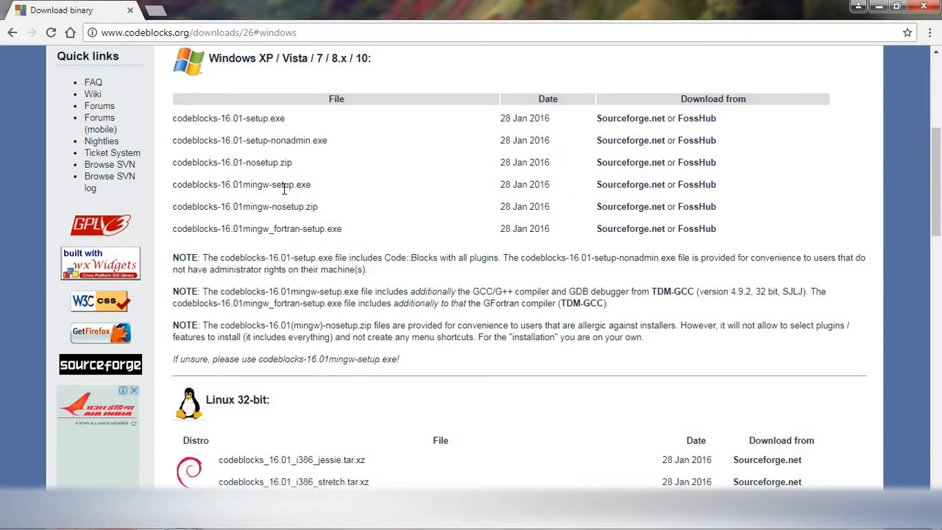
mouse_move(234, 194)
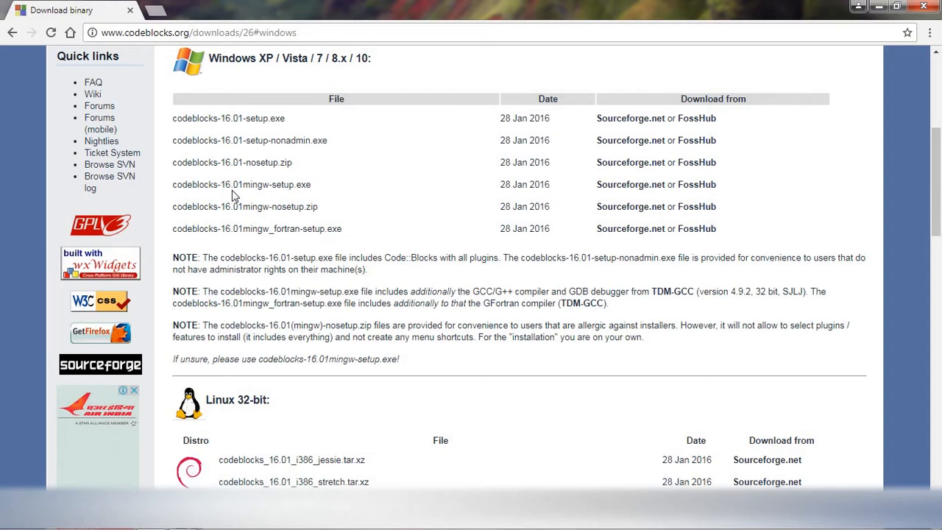
mouse_move(194, 130)
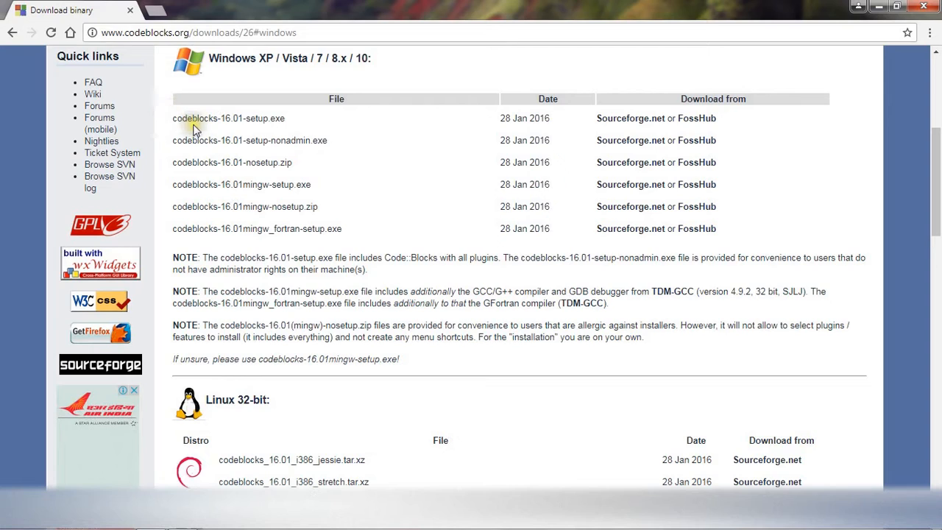
mouse_move(223, 127)
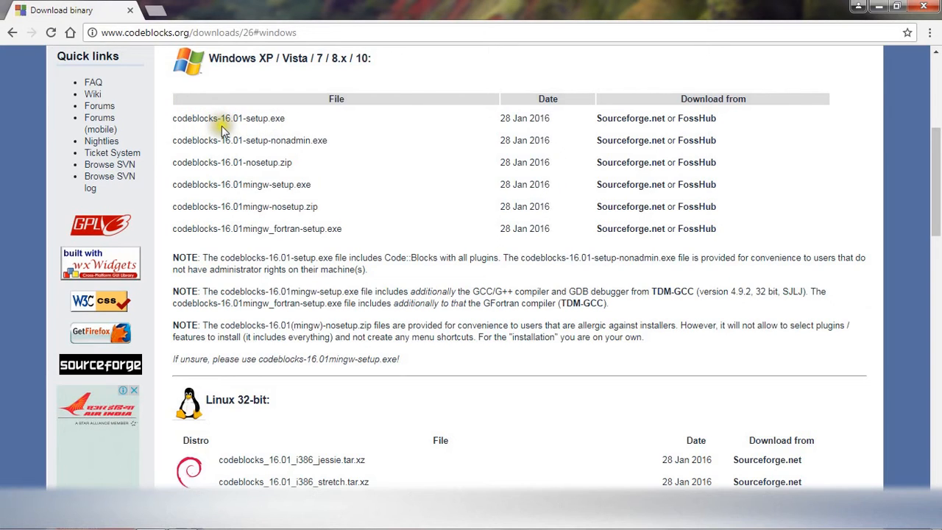
mouse_move(243, 129)
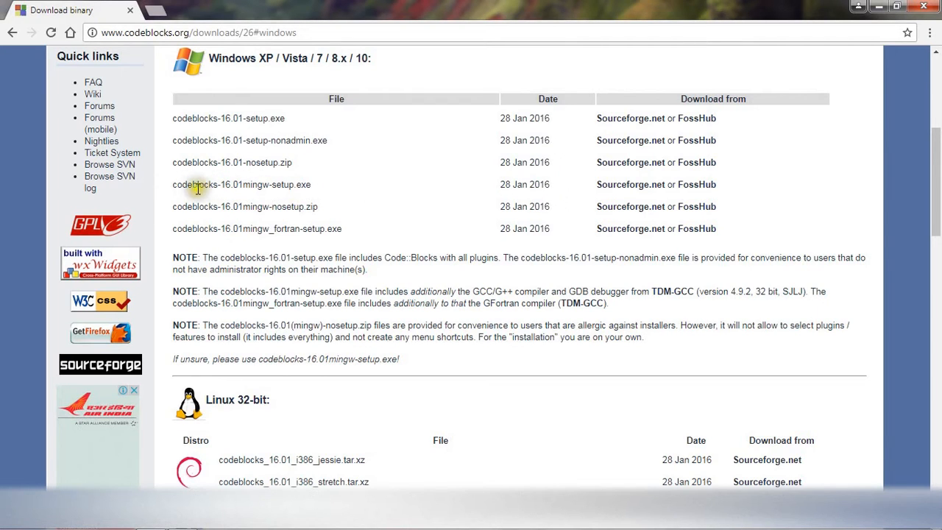
mouse_move(371, 201)
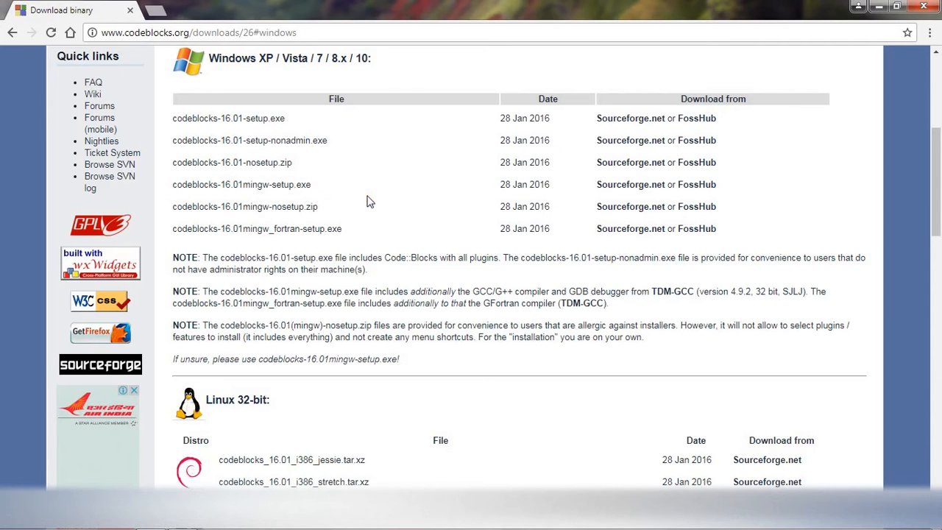
mouse_move(589, 197)
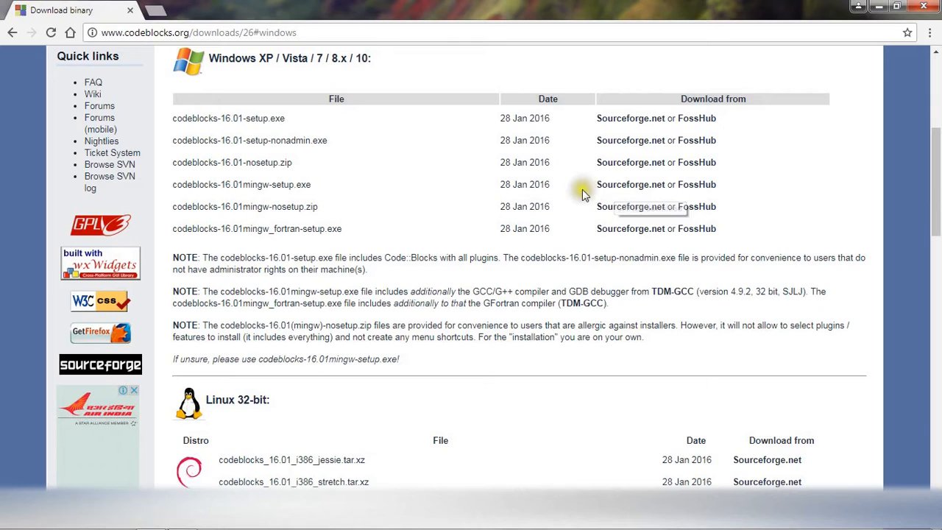
mouse_move(630, 184)
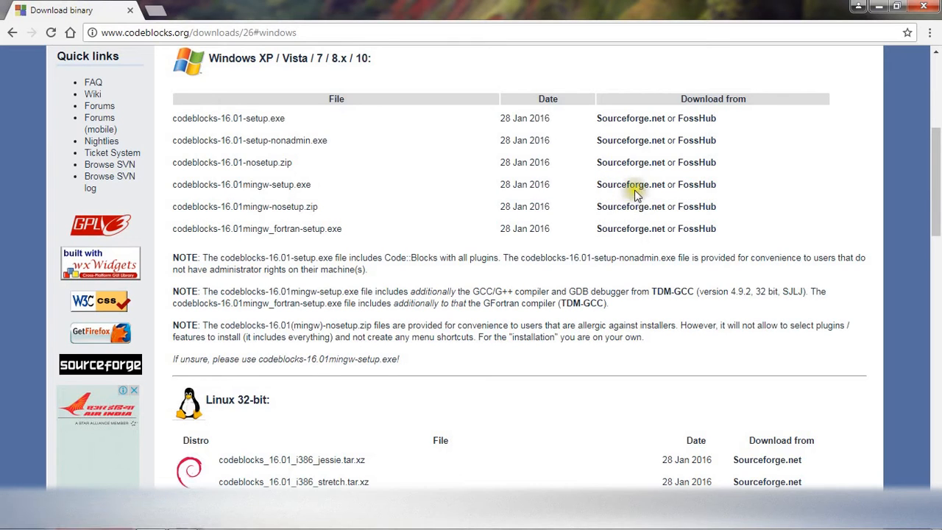
mouse_move(630, 184)
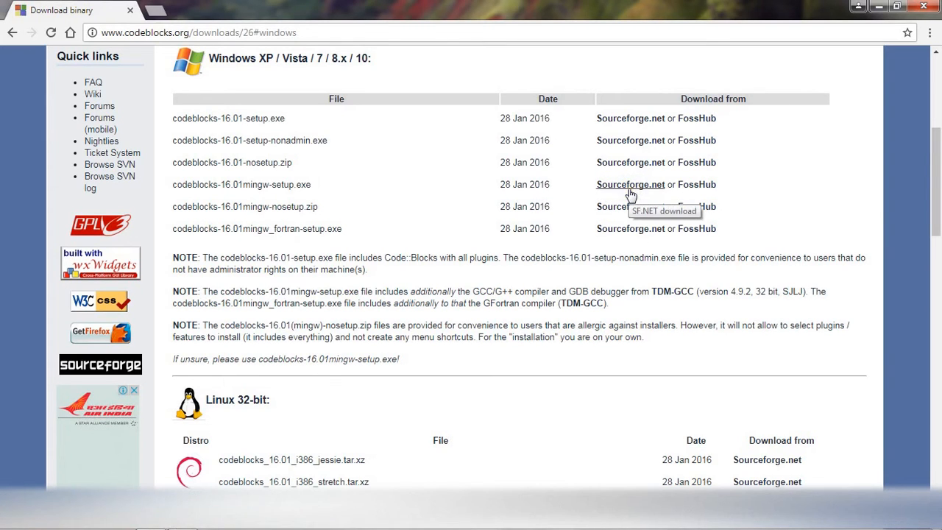
Start downloading codeblocks-16.01mingw-setup.exe from the SourceForge link.
click(630, 184)
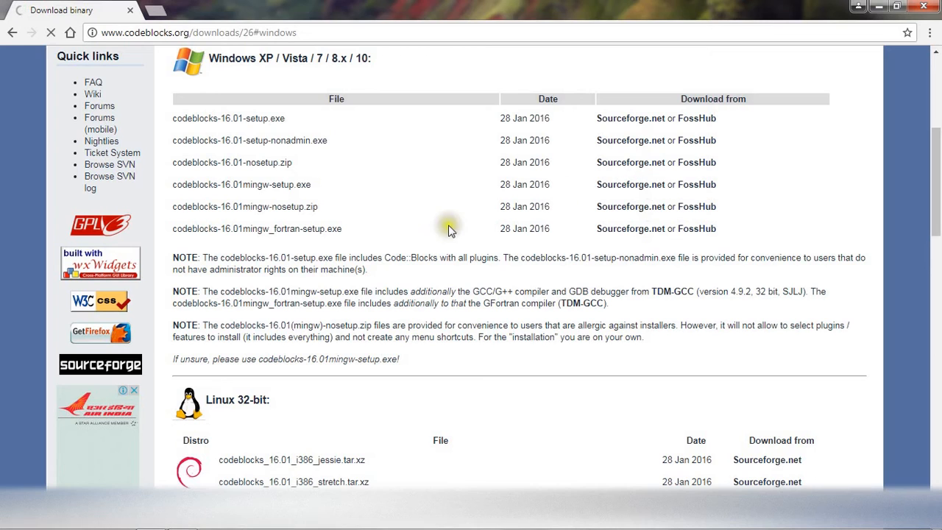
mouse_move(450, 230)
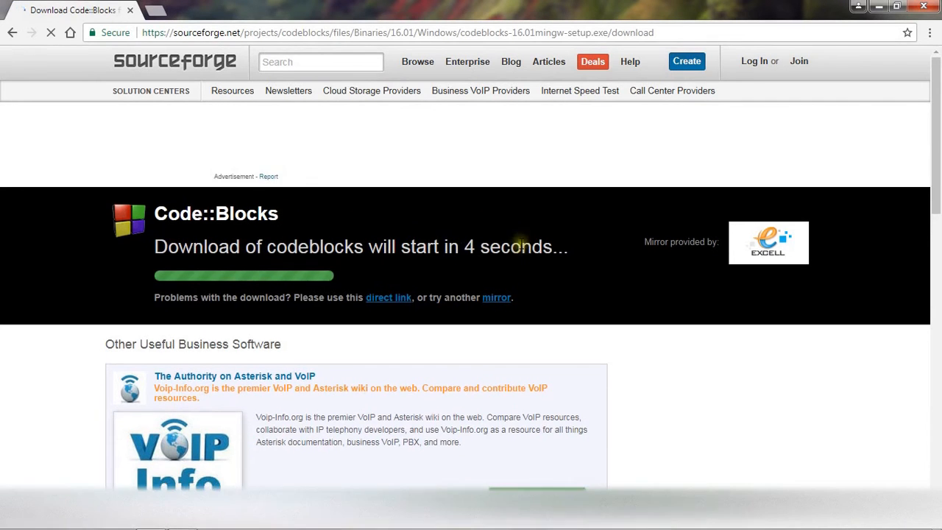
scroll(down, 3)
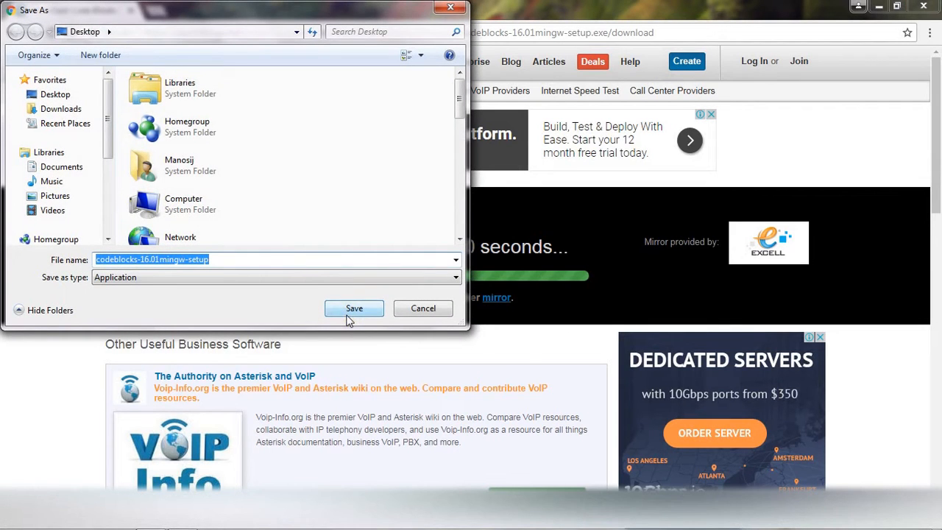
Save the mingw setup installer to the Desktop and return to the Windows downloads table.
click(353, 309)
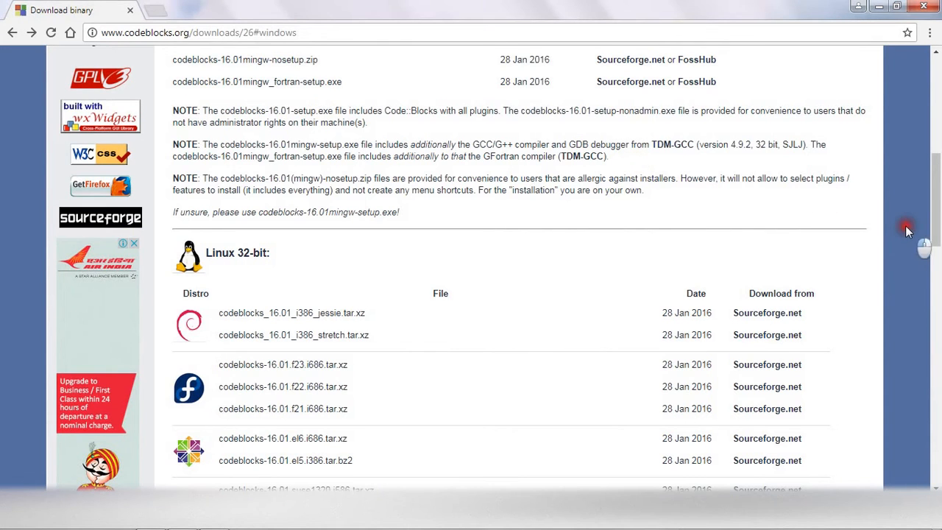
scroll(down, 3)
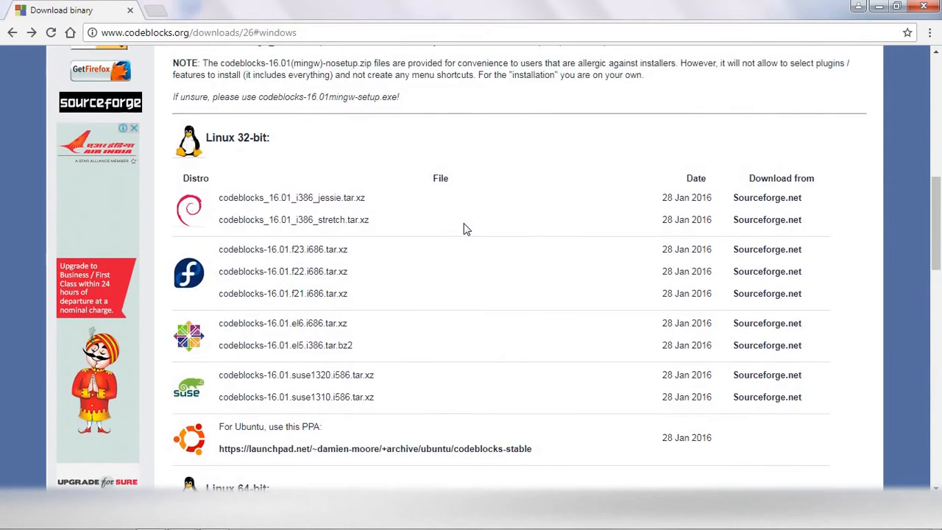
scroll(down, 3)
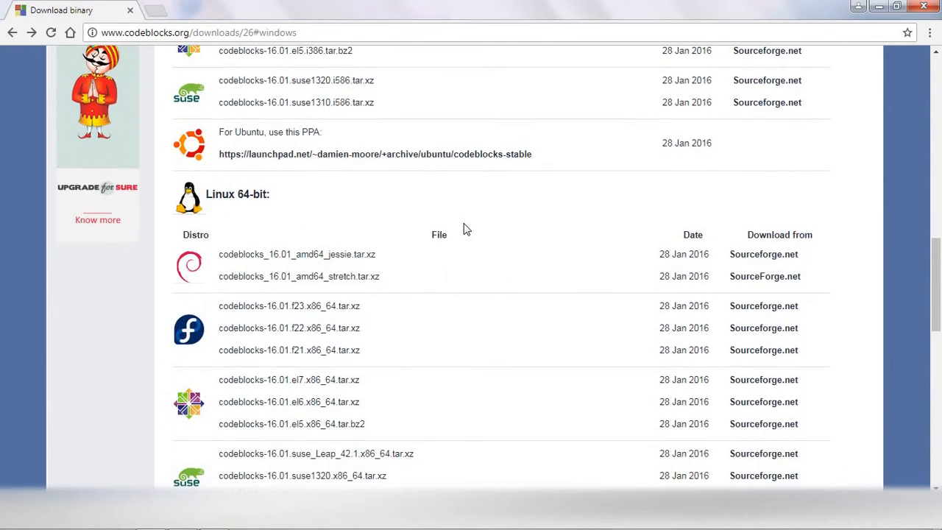
scroll(down, 3)
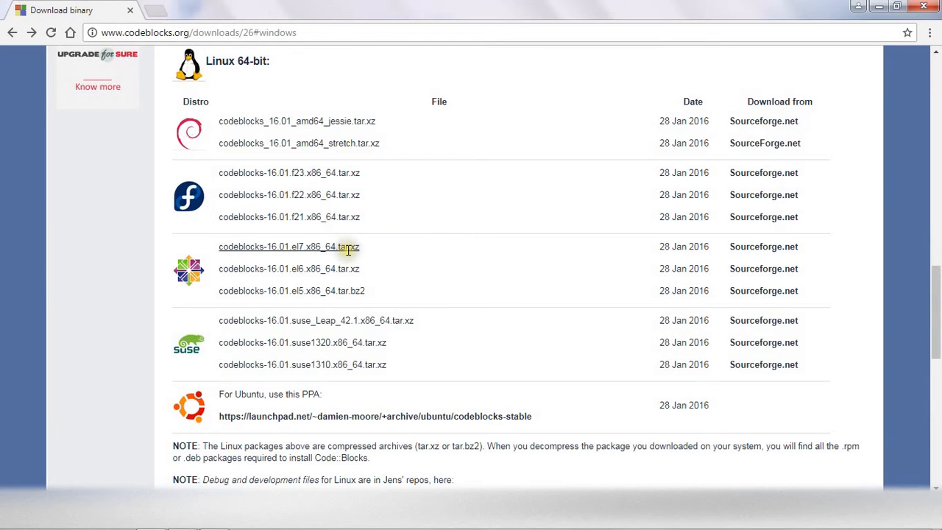
scroll(up, 3)
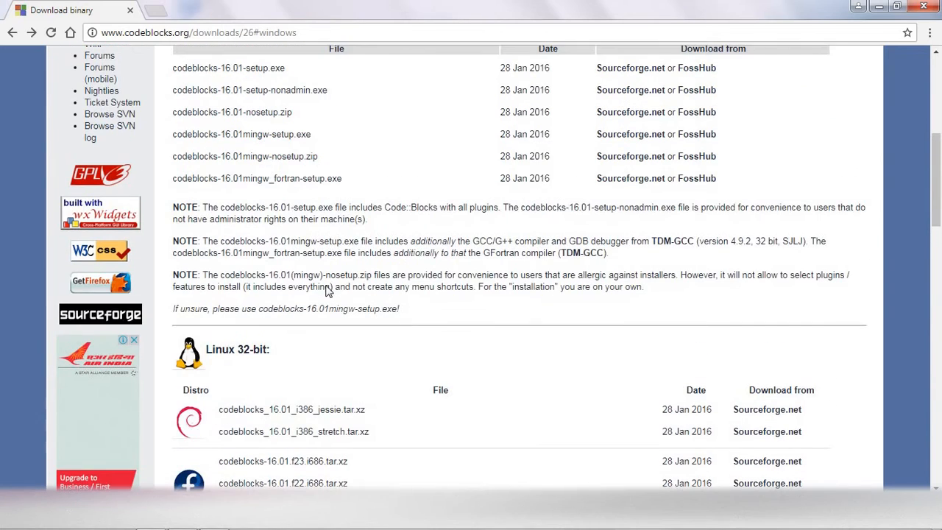
scroll(up, 3)
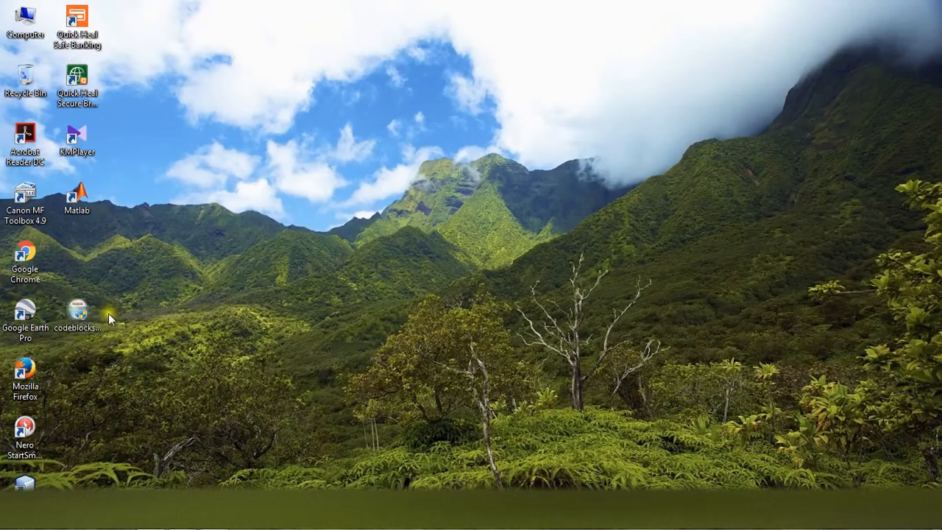
Locate the downloaded codeblocks installer icon on the Windows desktop.
click(77, 309)
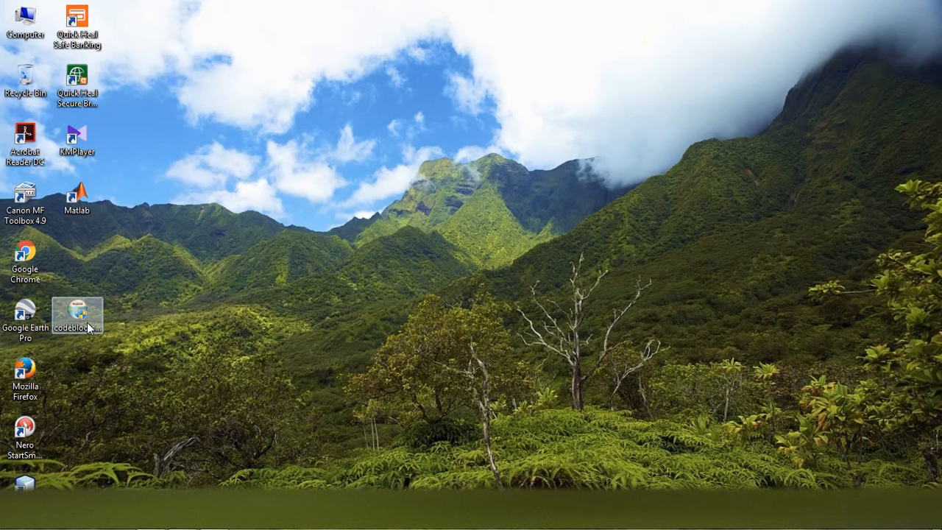
click(77, 316)
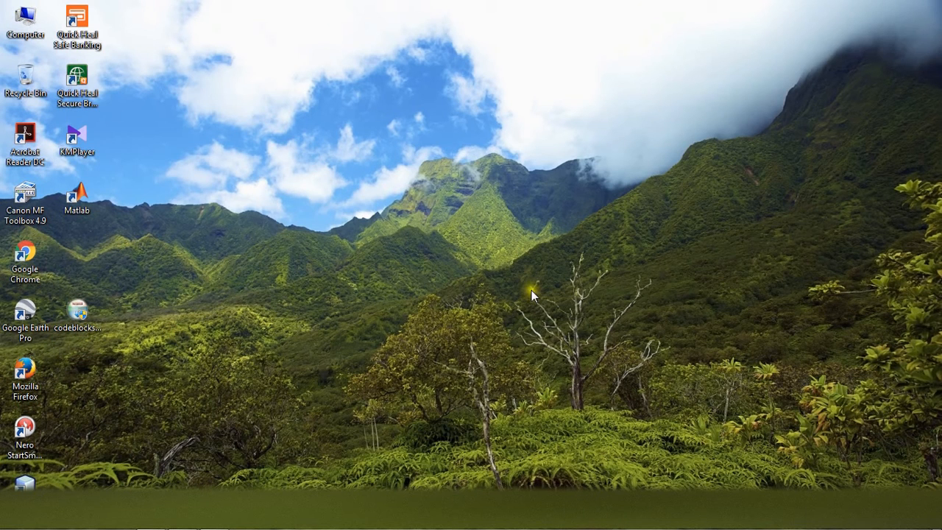
Launch the installer, accept the GNU GPL license and keep the Full install with all components.
double_click(76, 309)
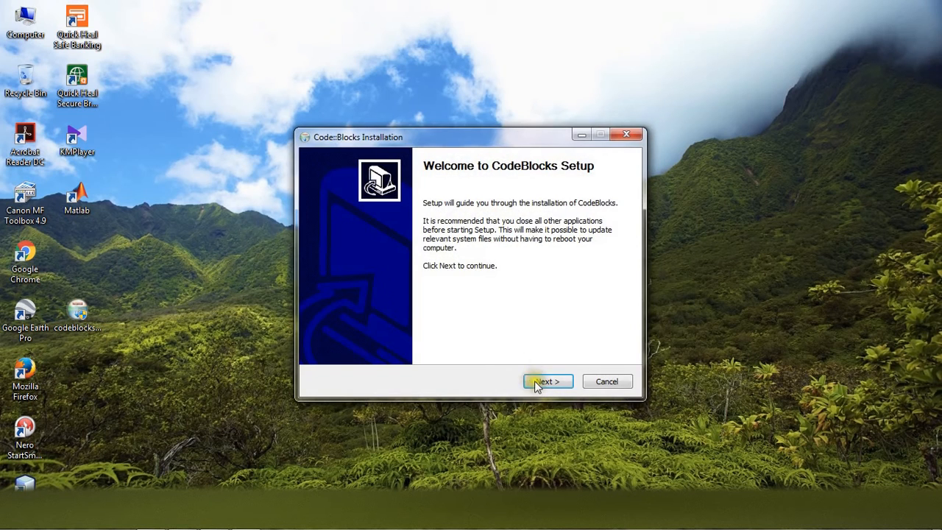
click(547, 381)
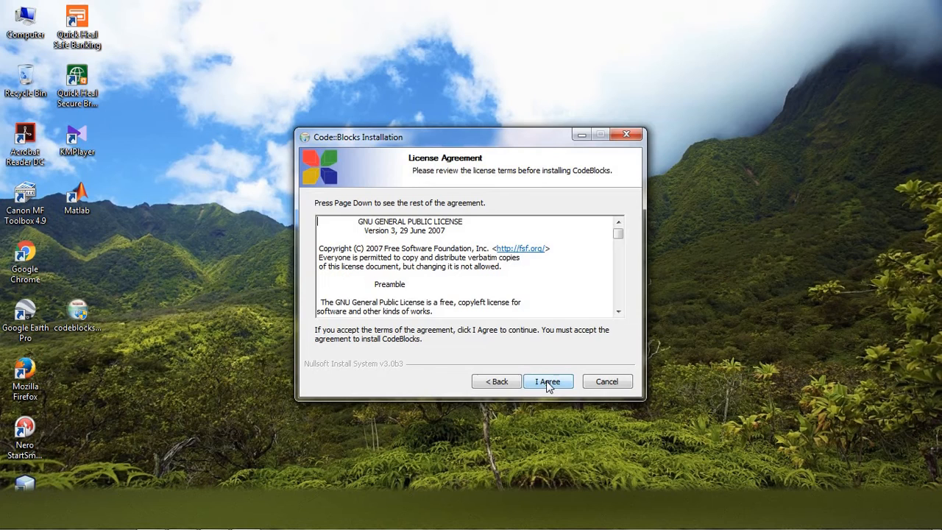
click(548, 381)
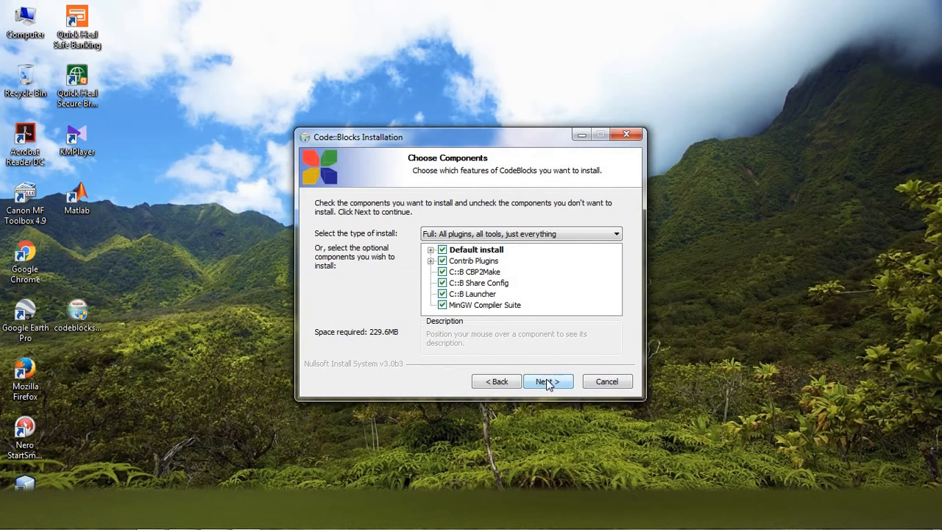
click(548, 381)
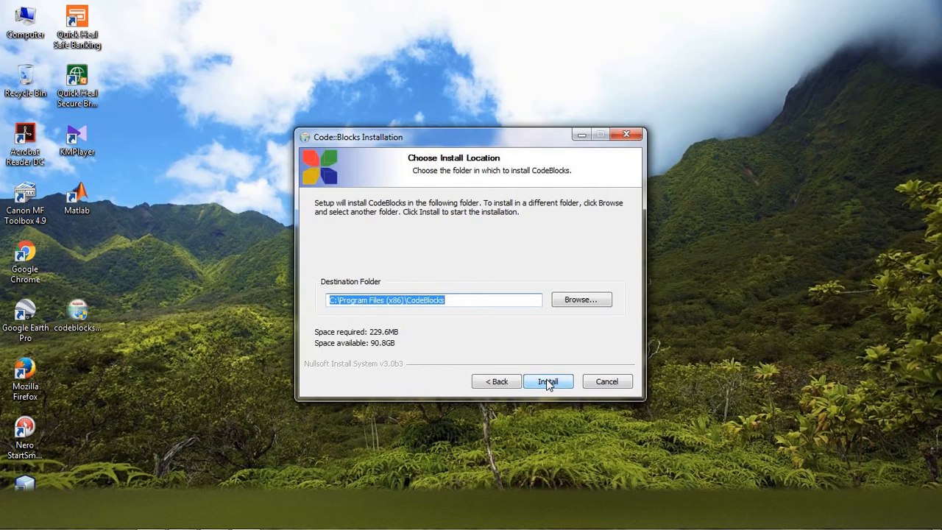
mouse_move(482, 310)
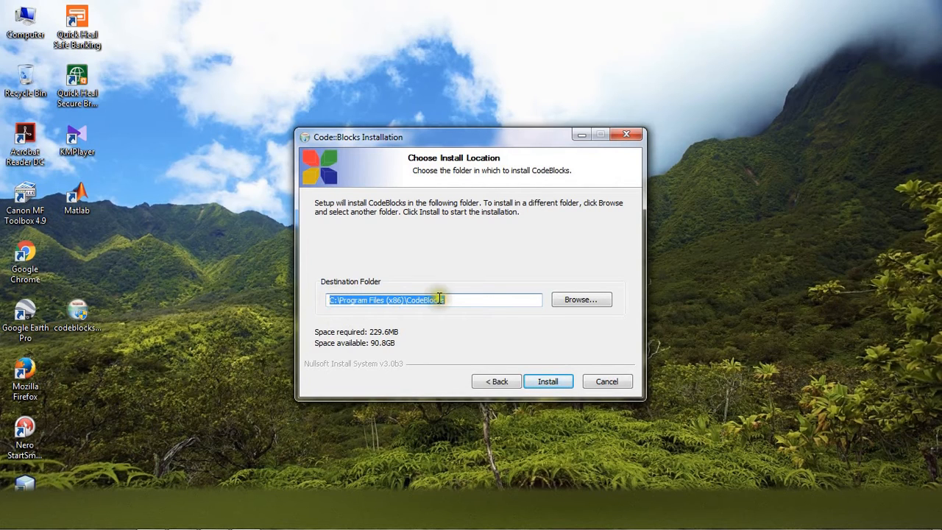
mouse_move(455, 305)
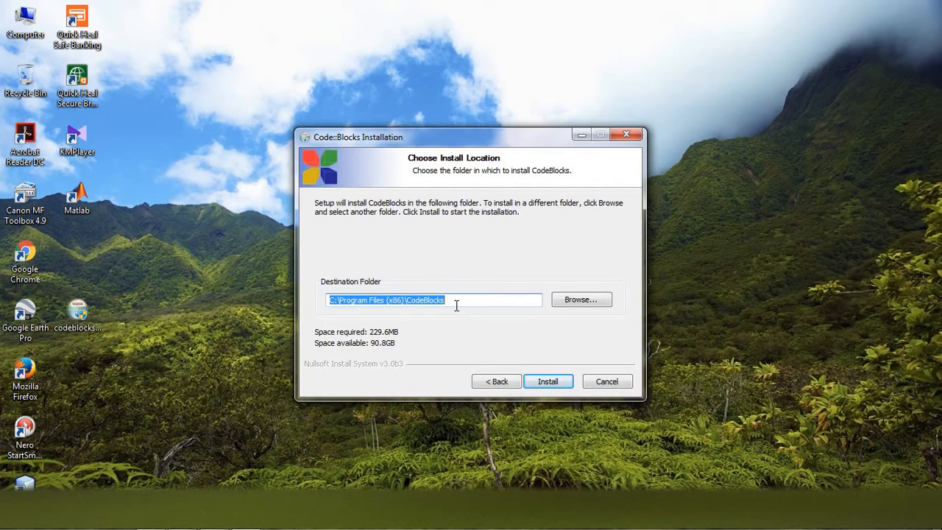
mouse_move(324, 337)
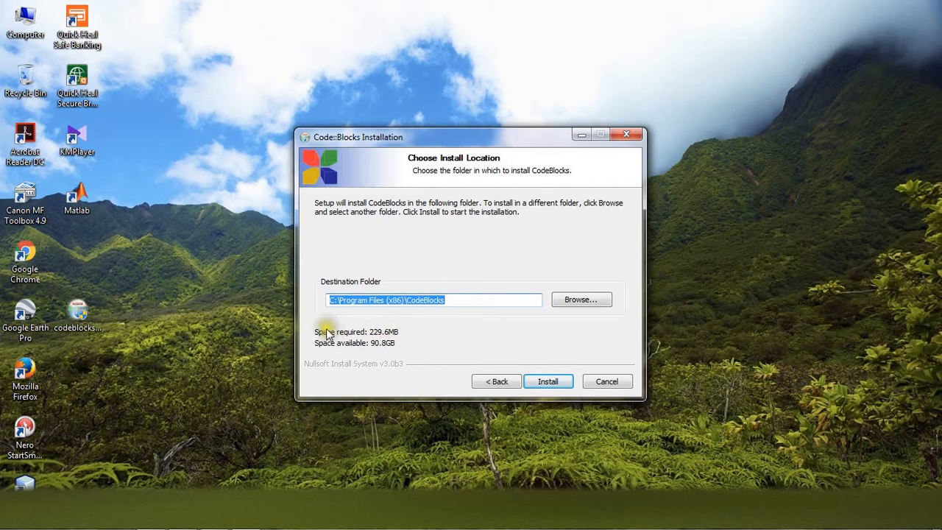
mouse_move(391, 335)
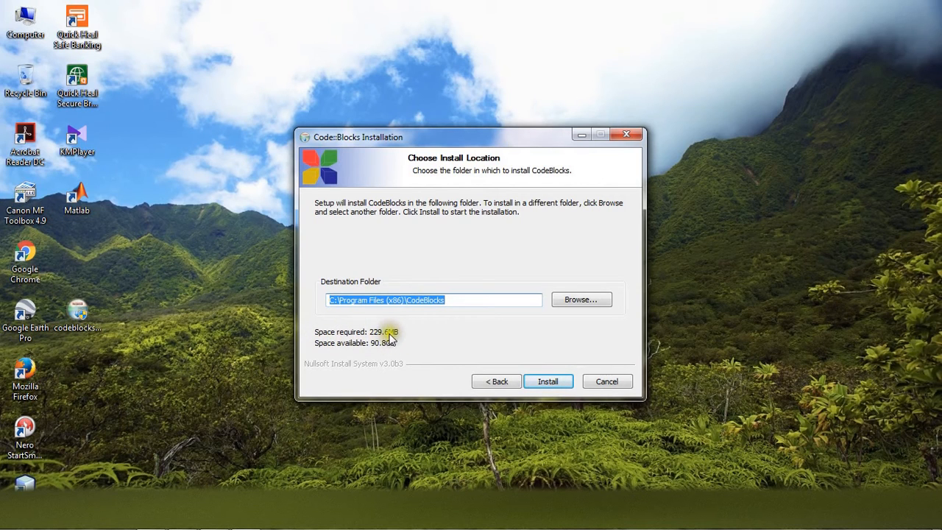
mouse_move(542, 374)
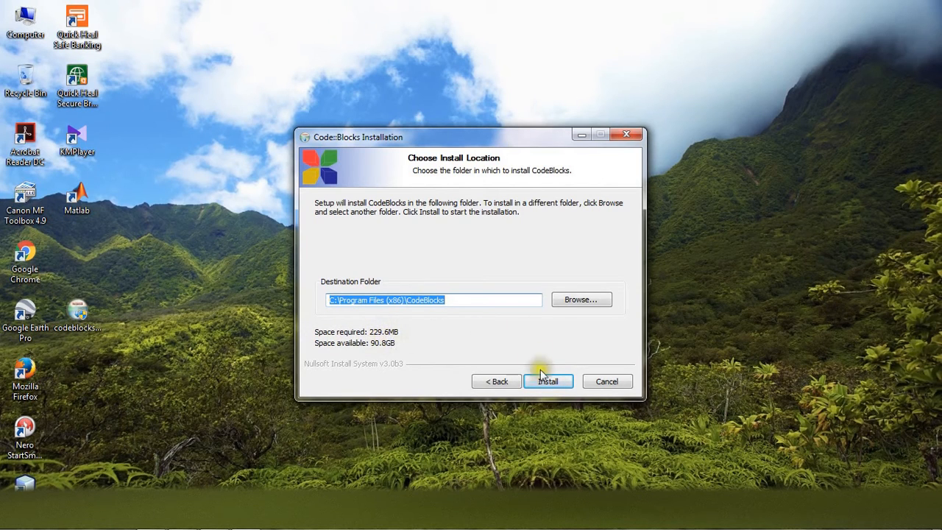
Install Code::Blocks into the default C:\Program Files (x86)\CodeBlocks folder.
click(547, 381)
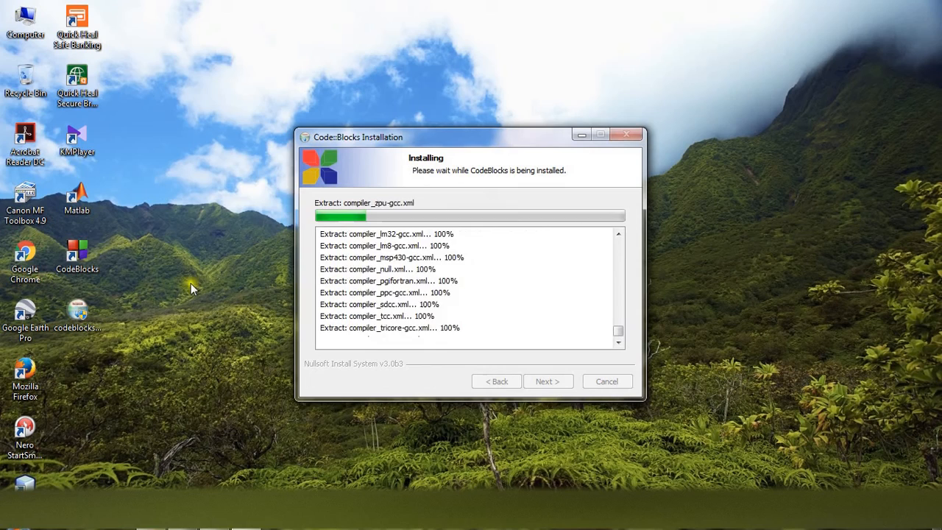
mouse_move(140, 253)
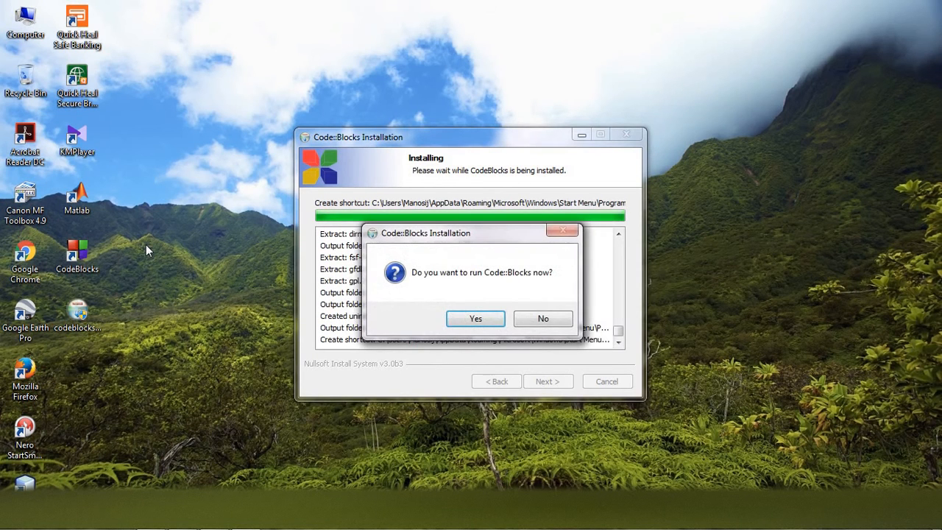
mouse_move(415, 292)
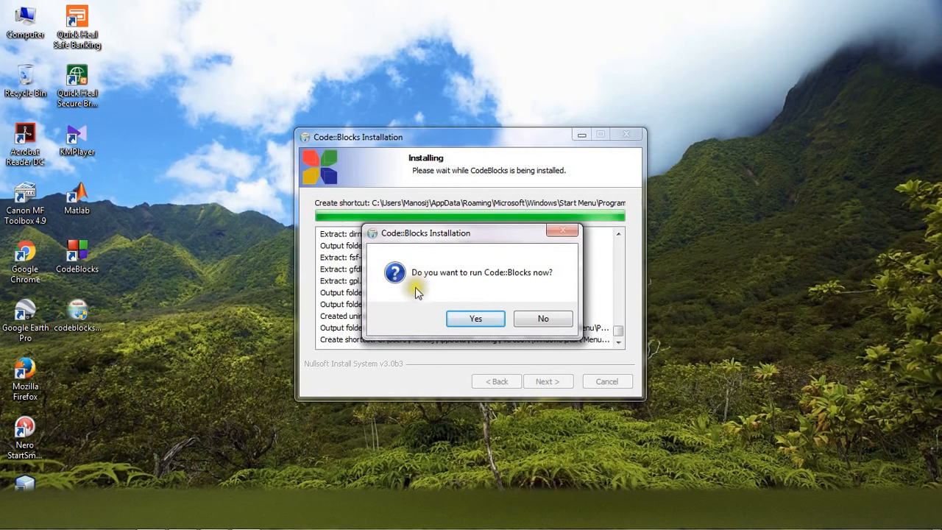
mouse_move(548, 285)
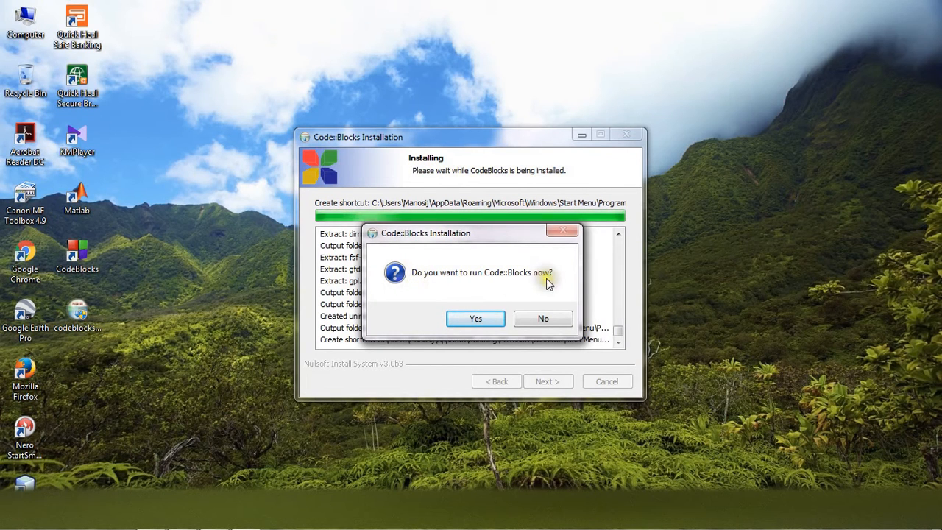
Run Code::Blocks 16.01 right after setup and finish the installer to reach the Start here page.
click(474, 318)
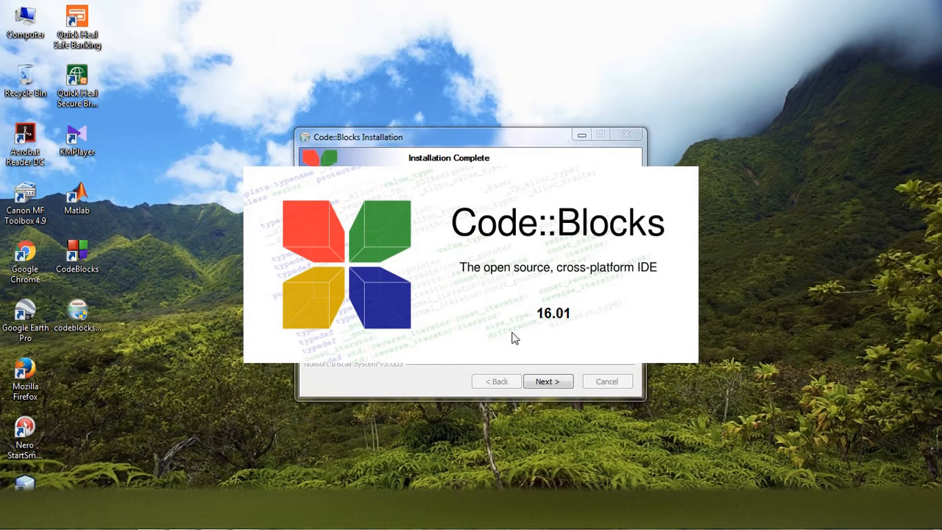
click(548, 379)
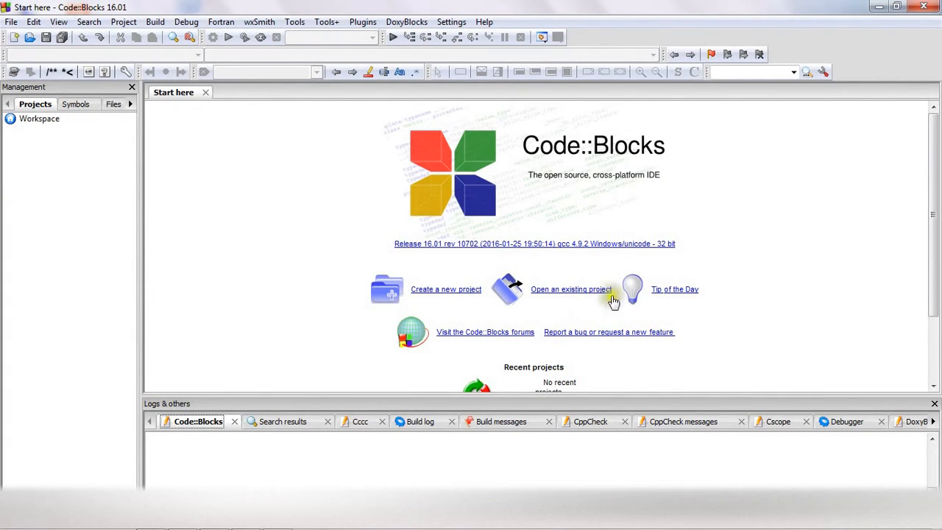
mouse_move(307, 227)
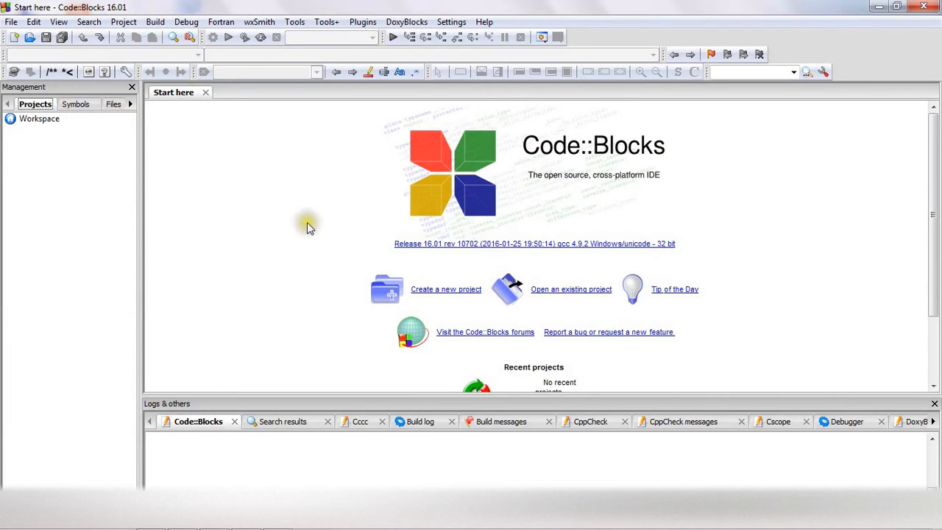
mouse_move(306, 261)
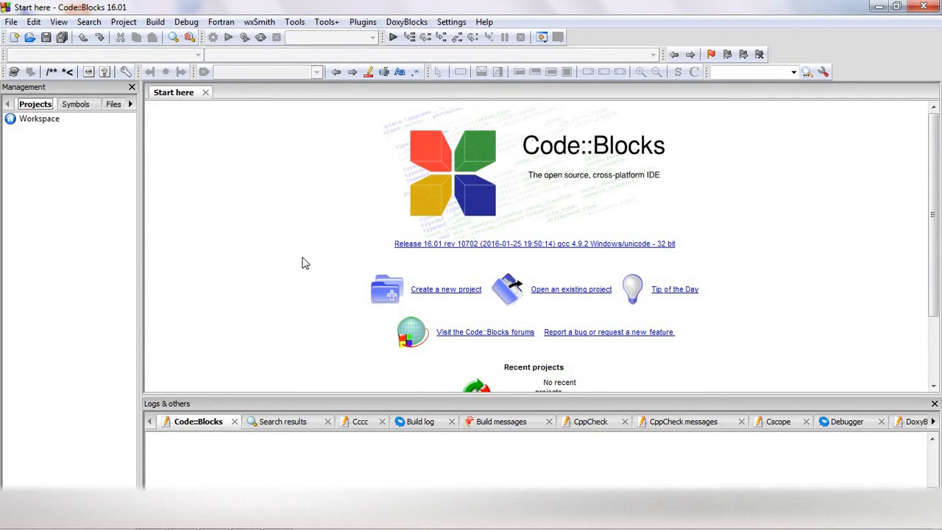
mouse_move(15, 38)
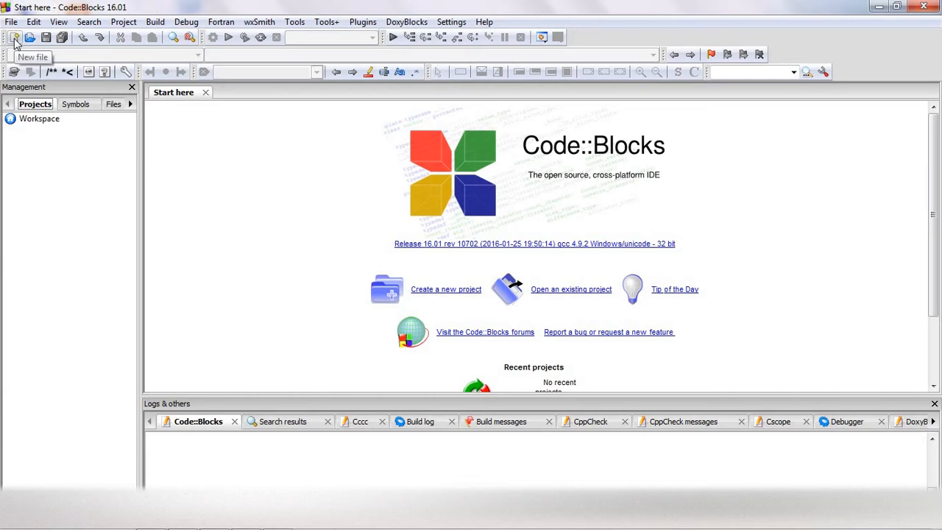
Start an empty file with #include<stdio.h> and a void main() opening brace.
click(15, 39)
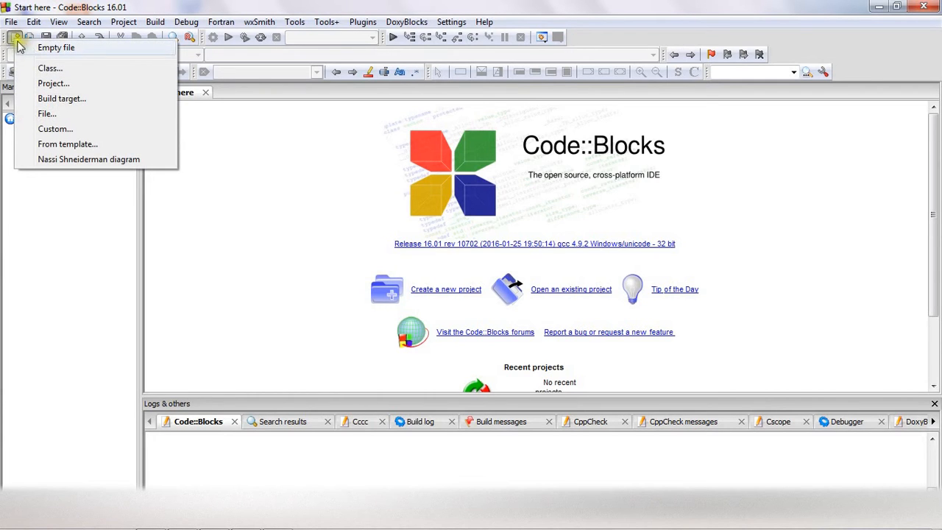
click(55, 47)
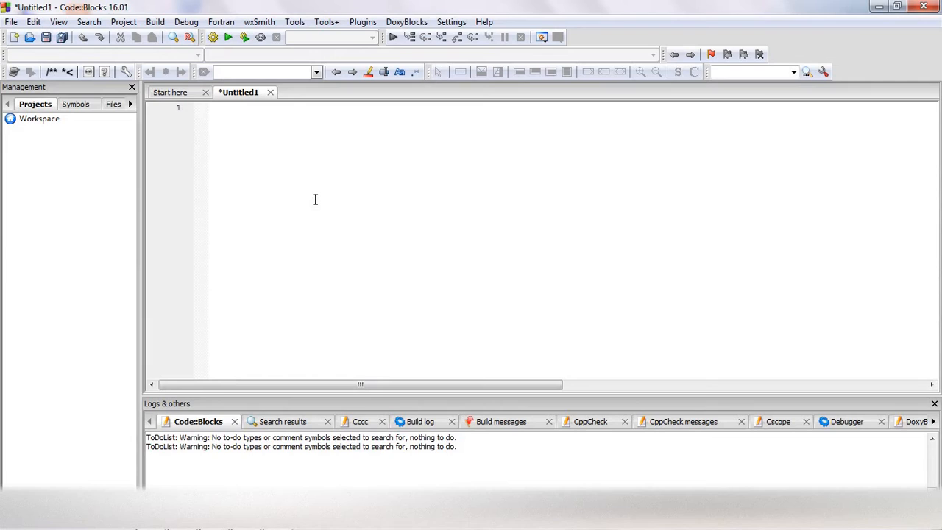
text(#include<s)
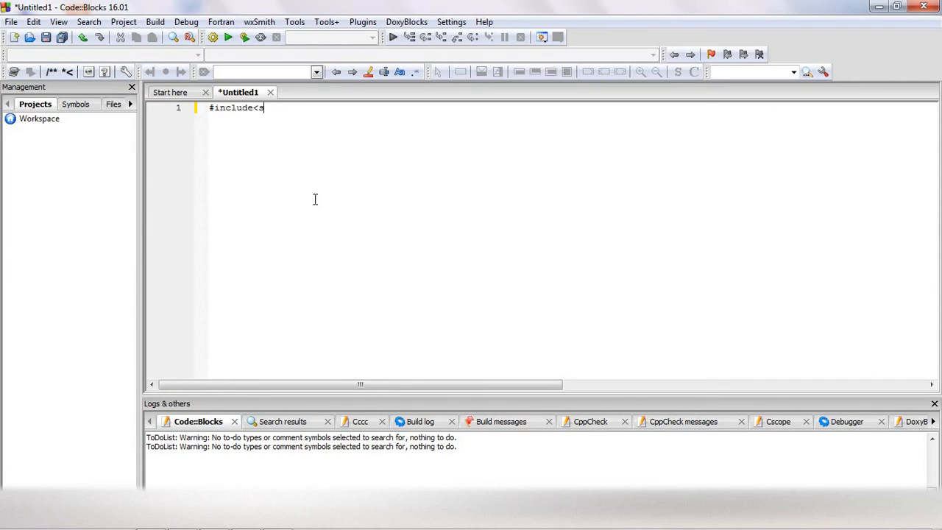
text(tdio.h)
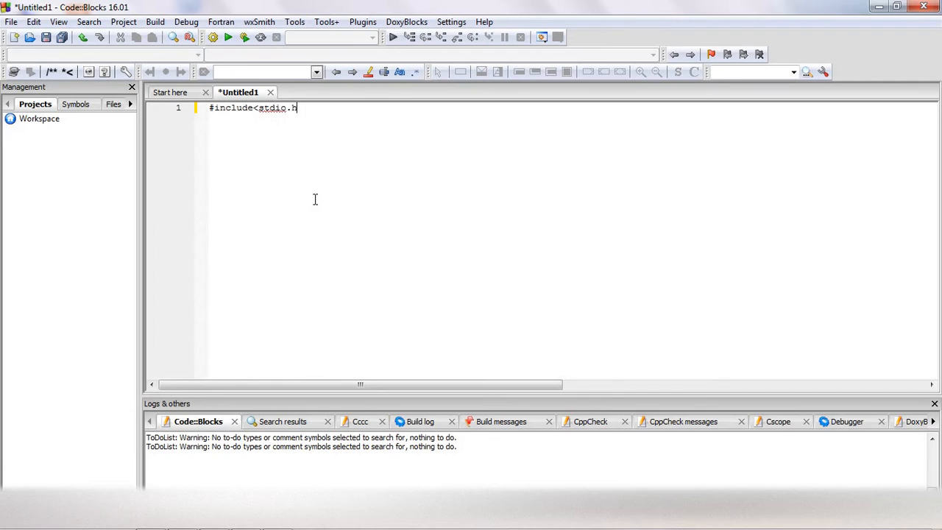
text(v)
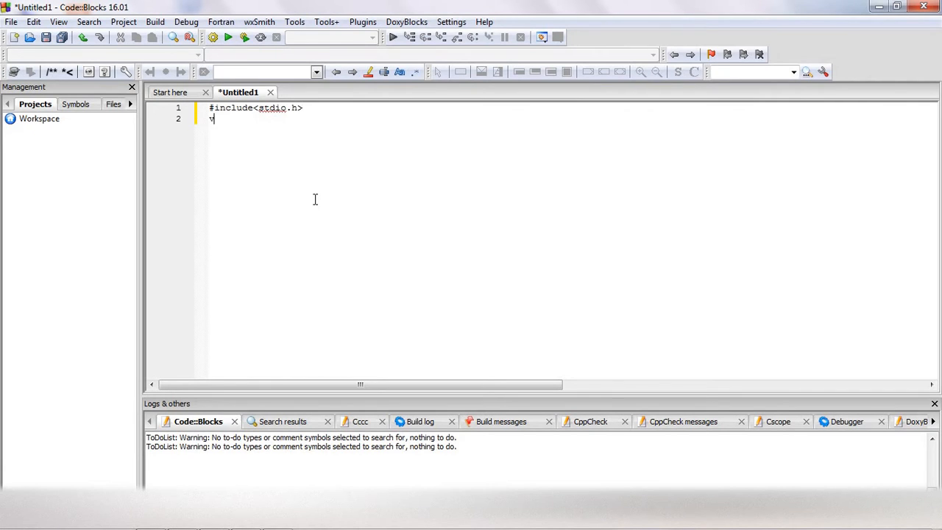
text(oid main)
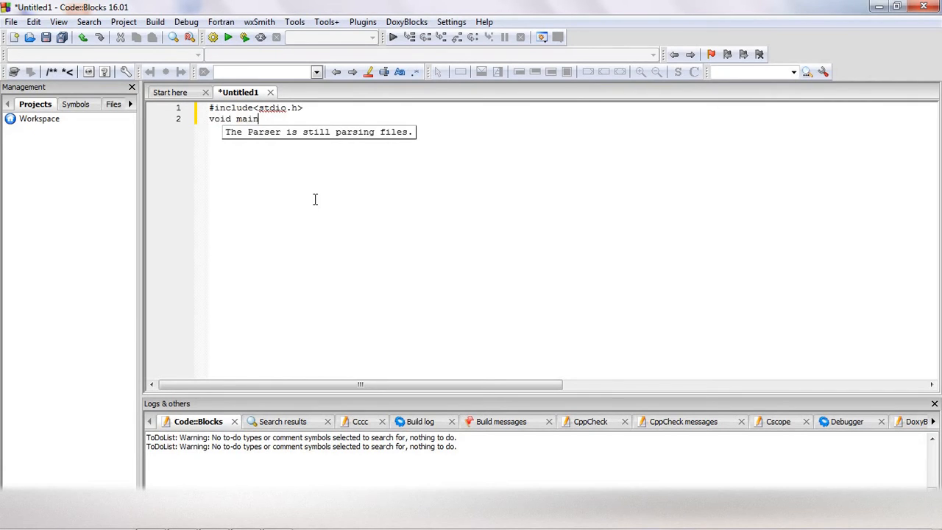
text((){)
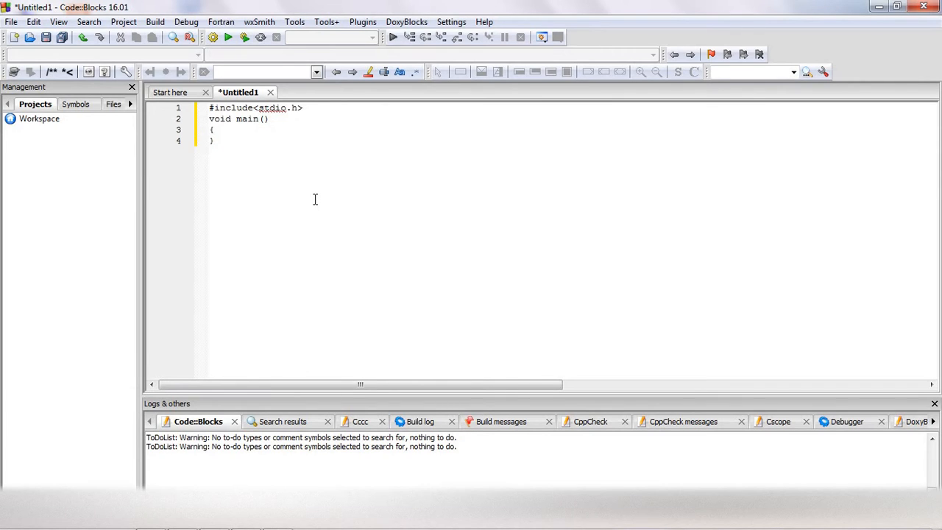
Add the statement printf("hello world"); inside main.
text(print)
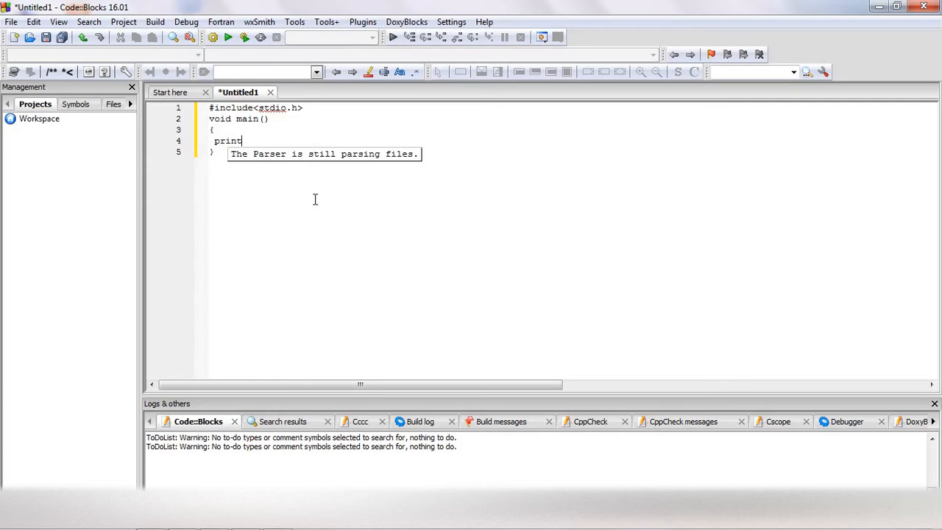
text(f())
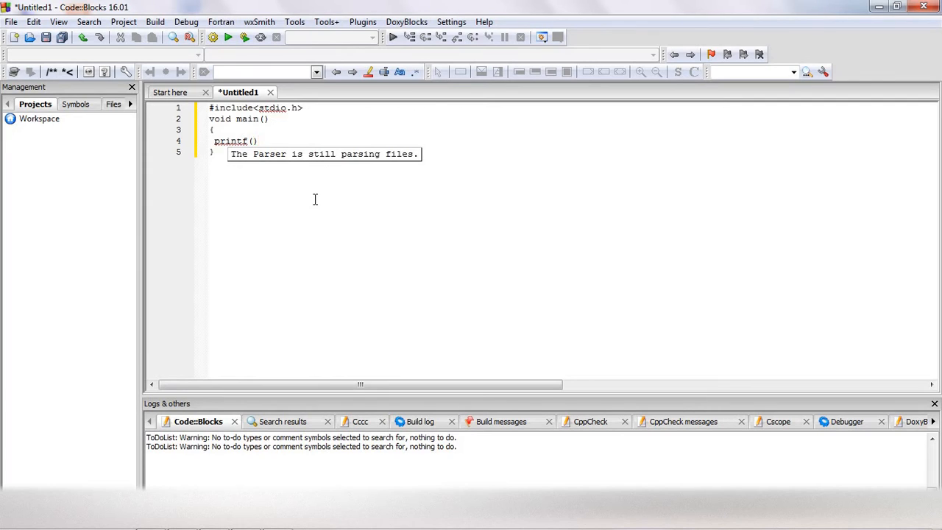
text(;)
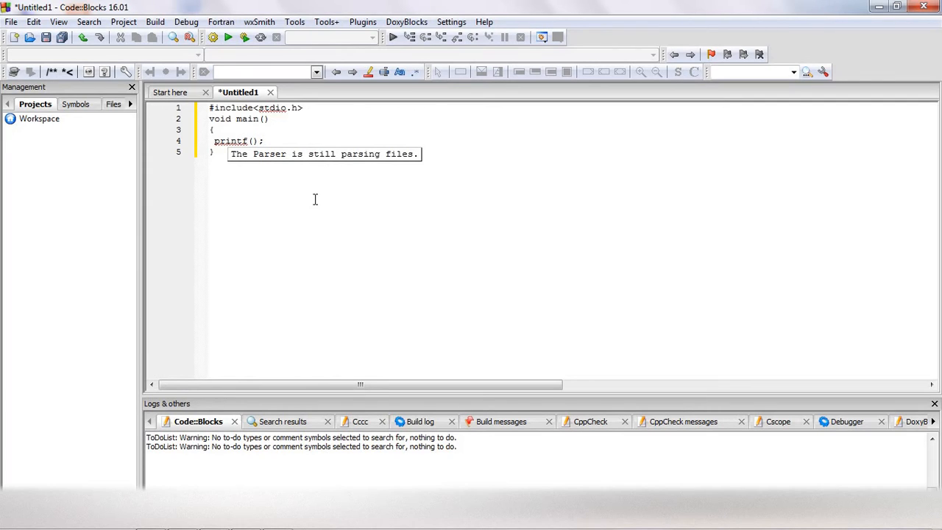
text("")
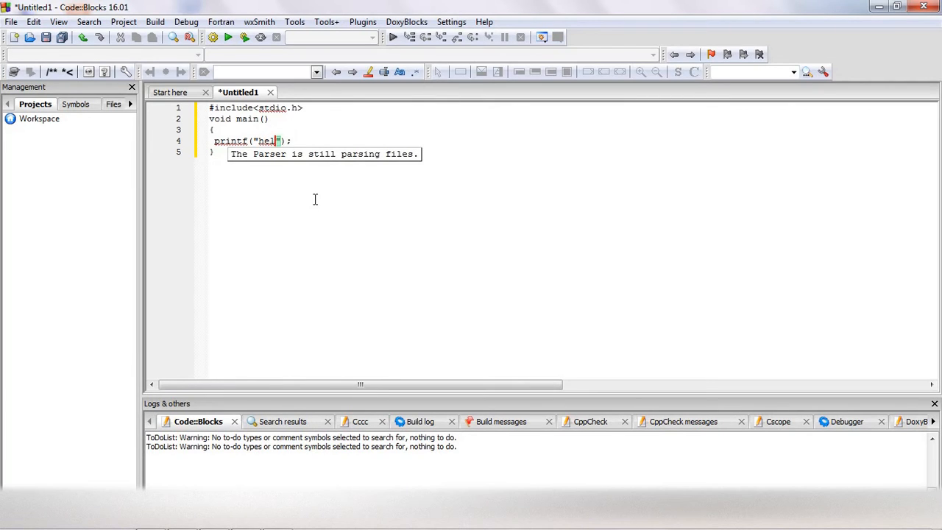
text(lo)
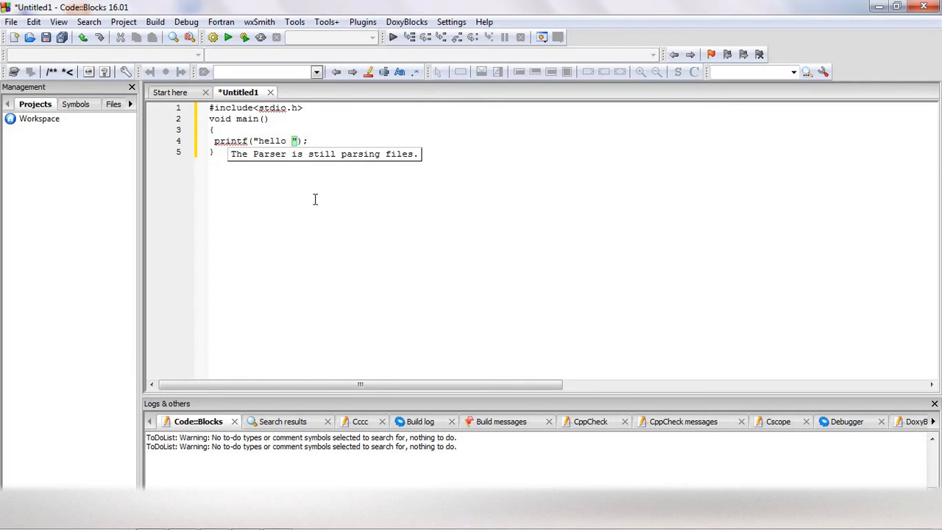
text(world)
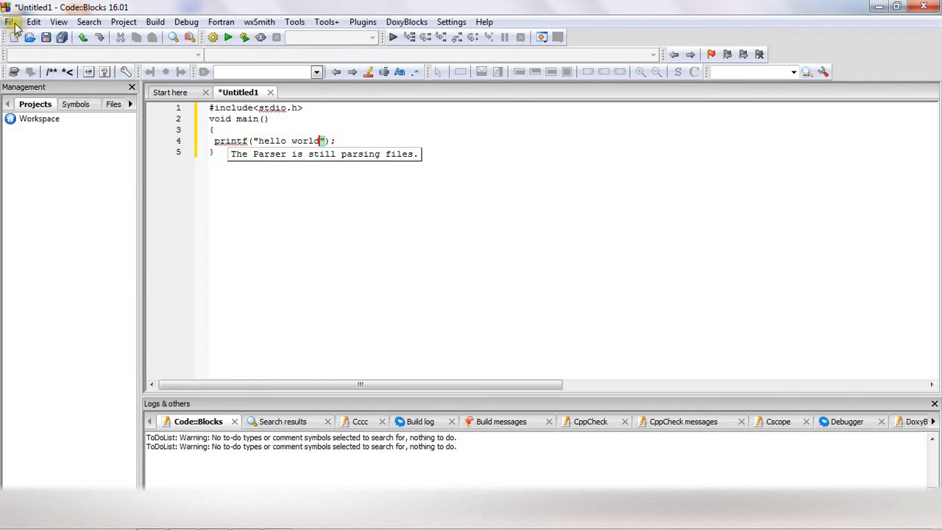
Save the program to the Desktop as newc.c.
click(11, 22)
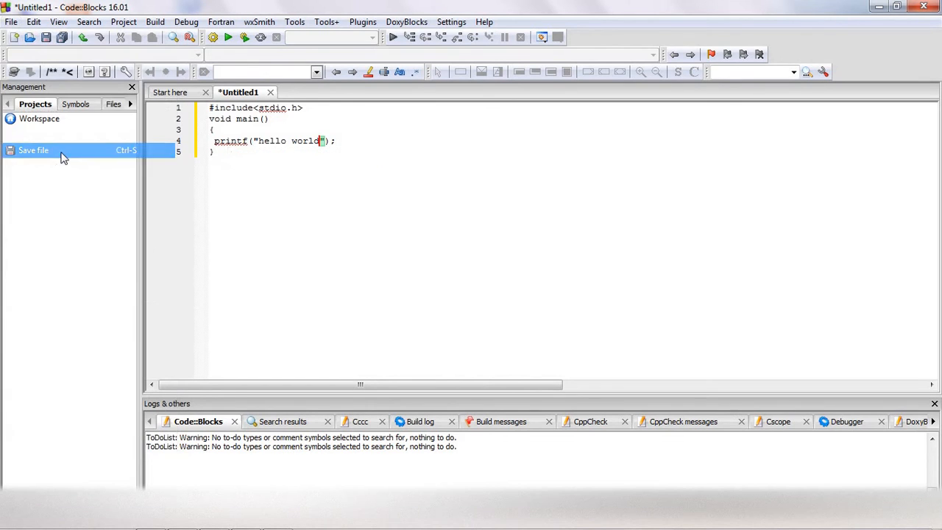
click(32, 150)
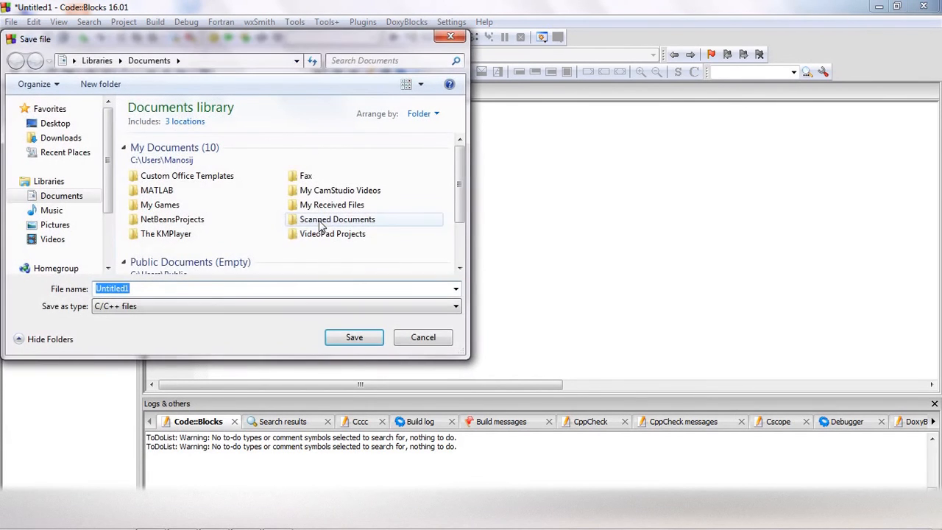
click(56, 124)
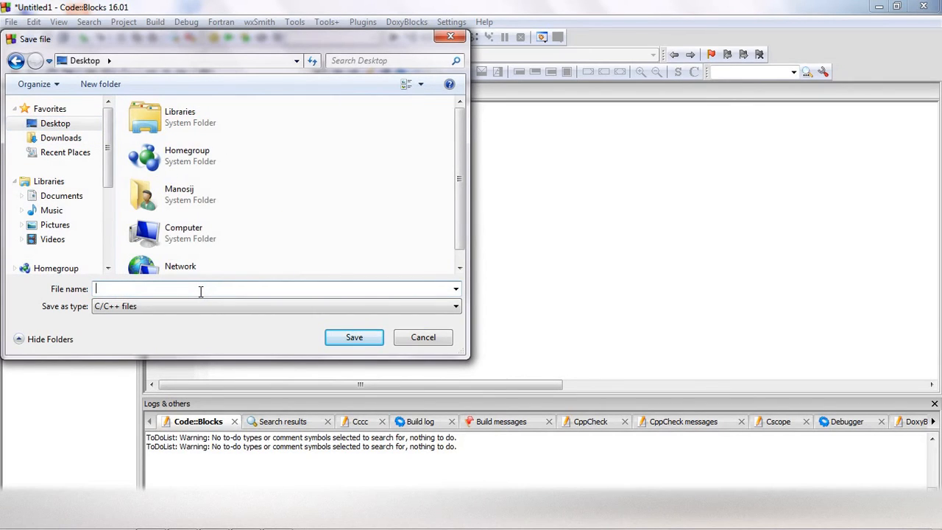
text(new)
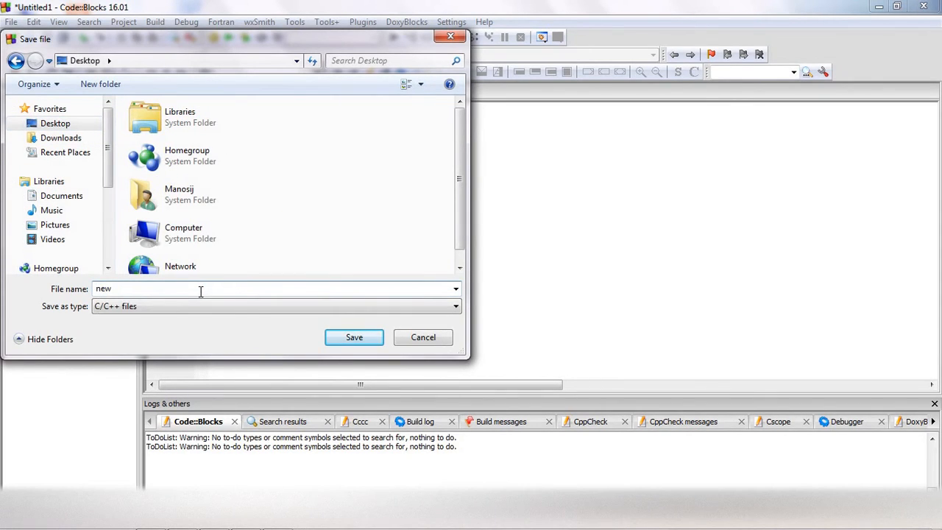
click(354, 337)
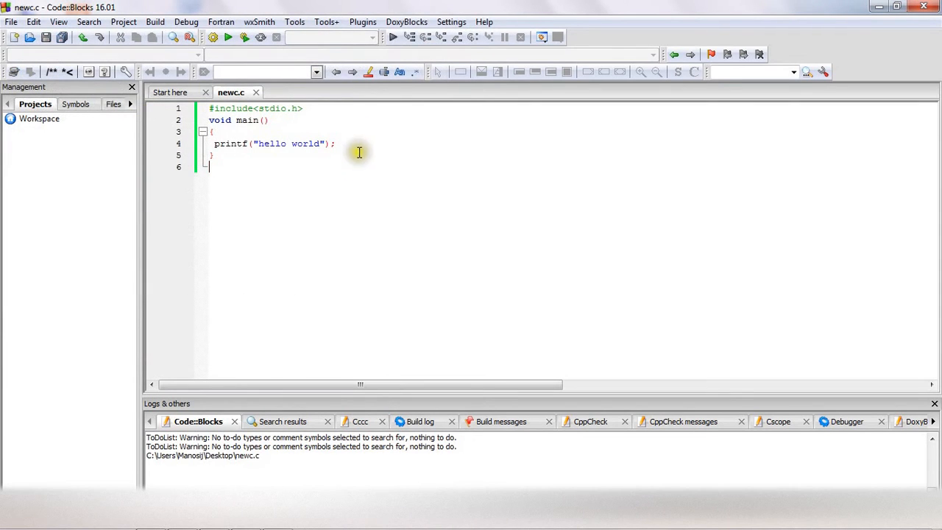
mouse_move(228, 38)
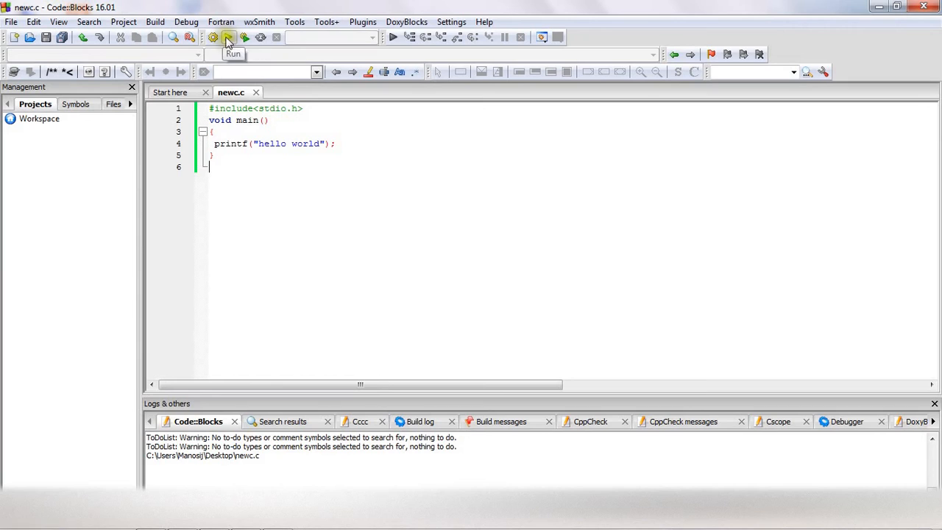
mouse_move(214, 38)
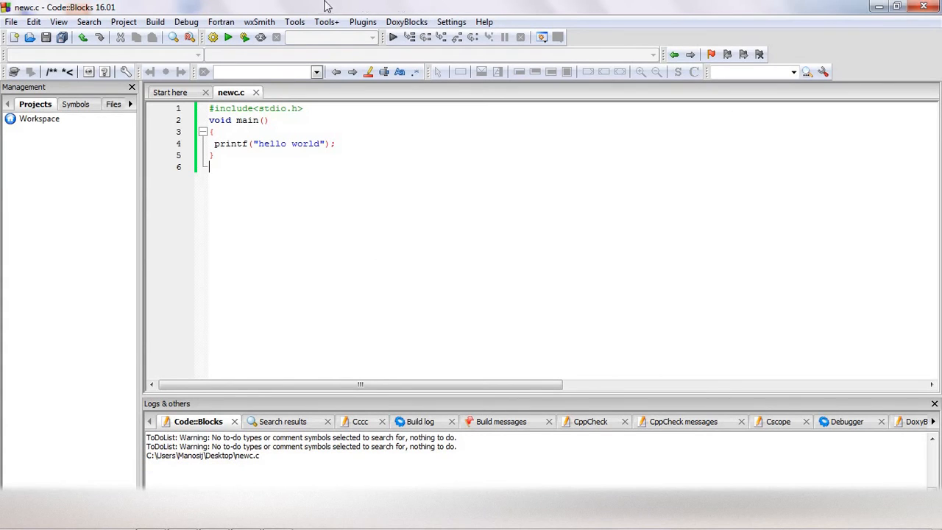
Build and run newc.c so the console prints hello world.
click(244, 37)
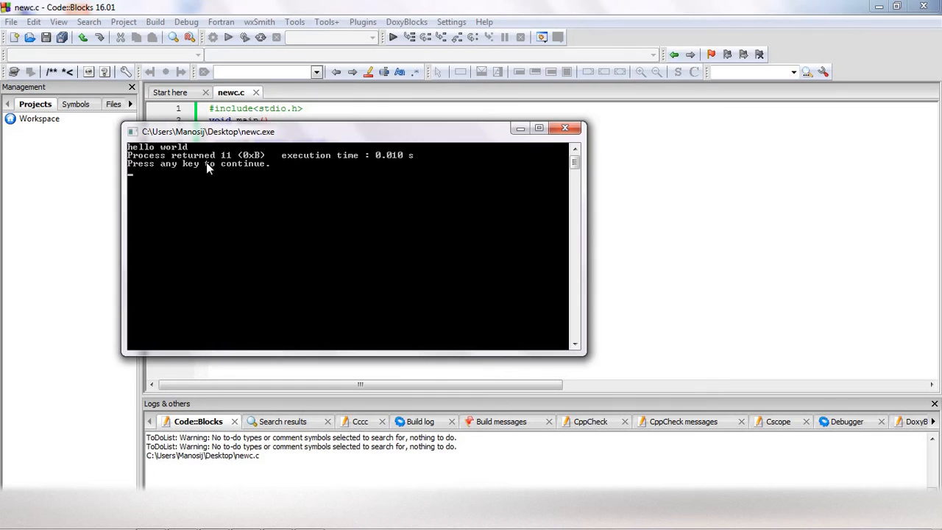
mouse_move(658, 212)
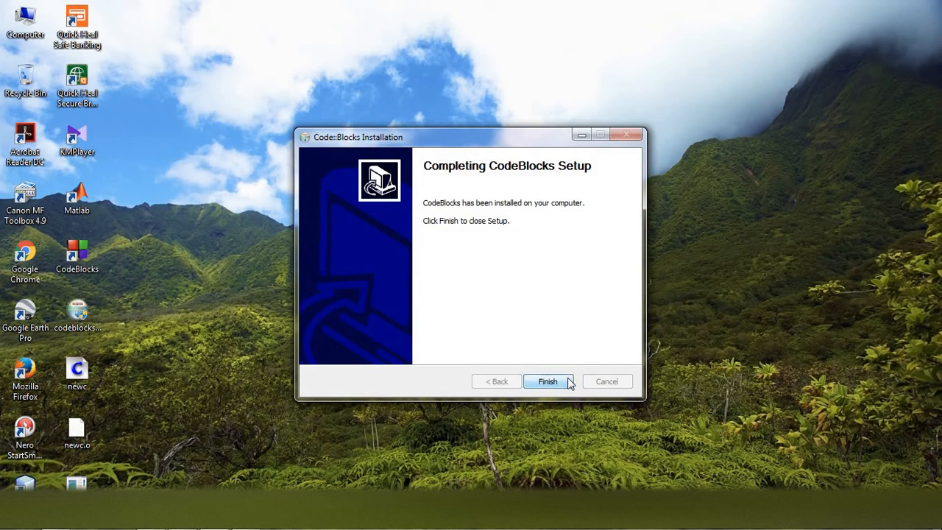
Finish the Code::Blocks Setup wizard, returning to the desktop.
click(548, 381)
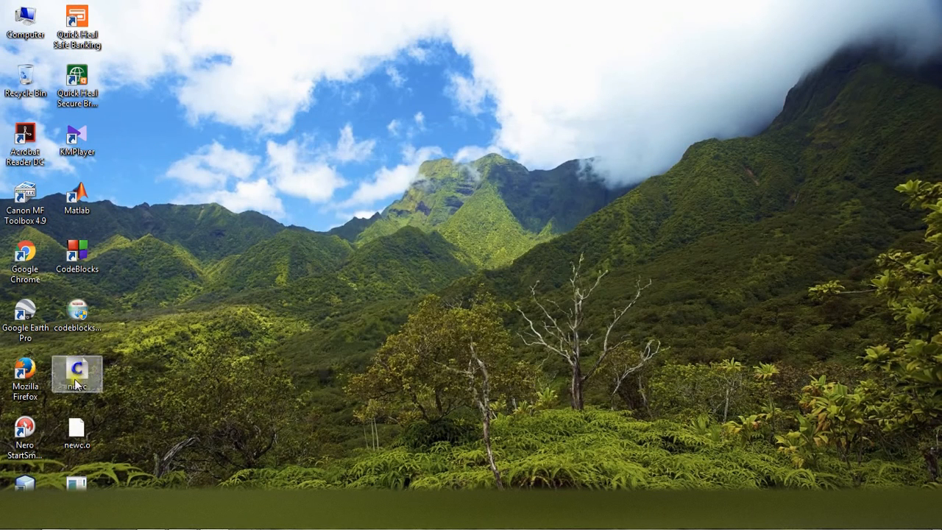